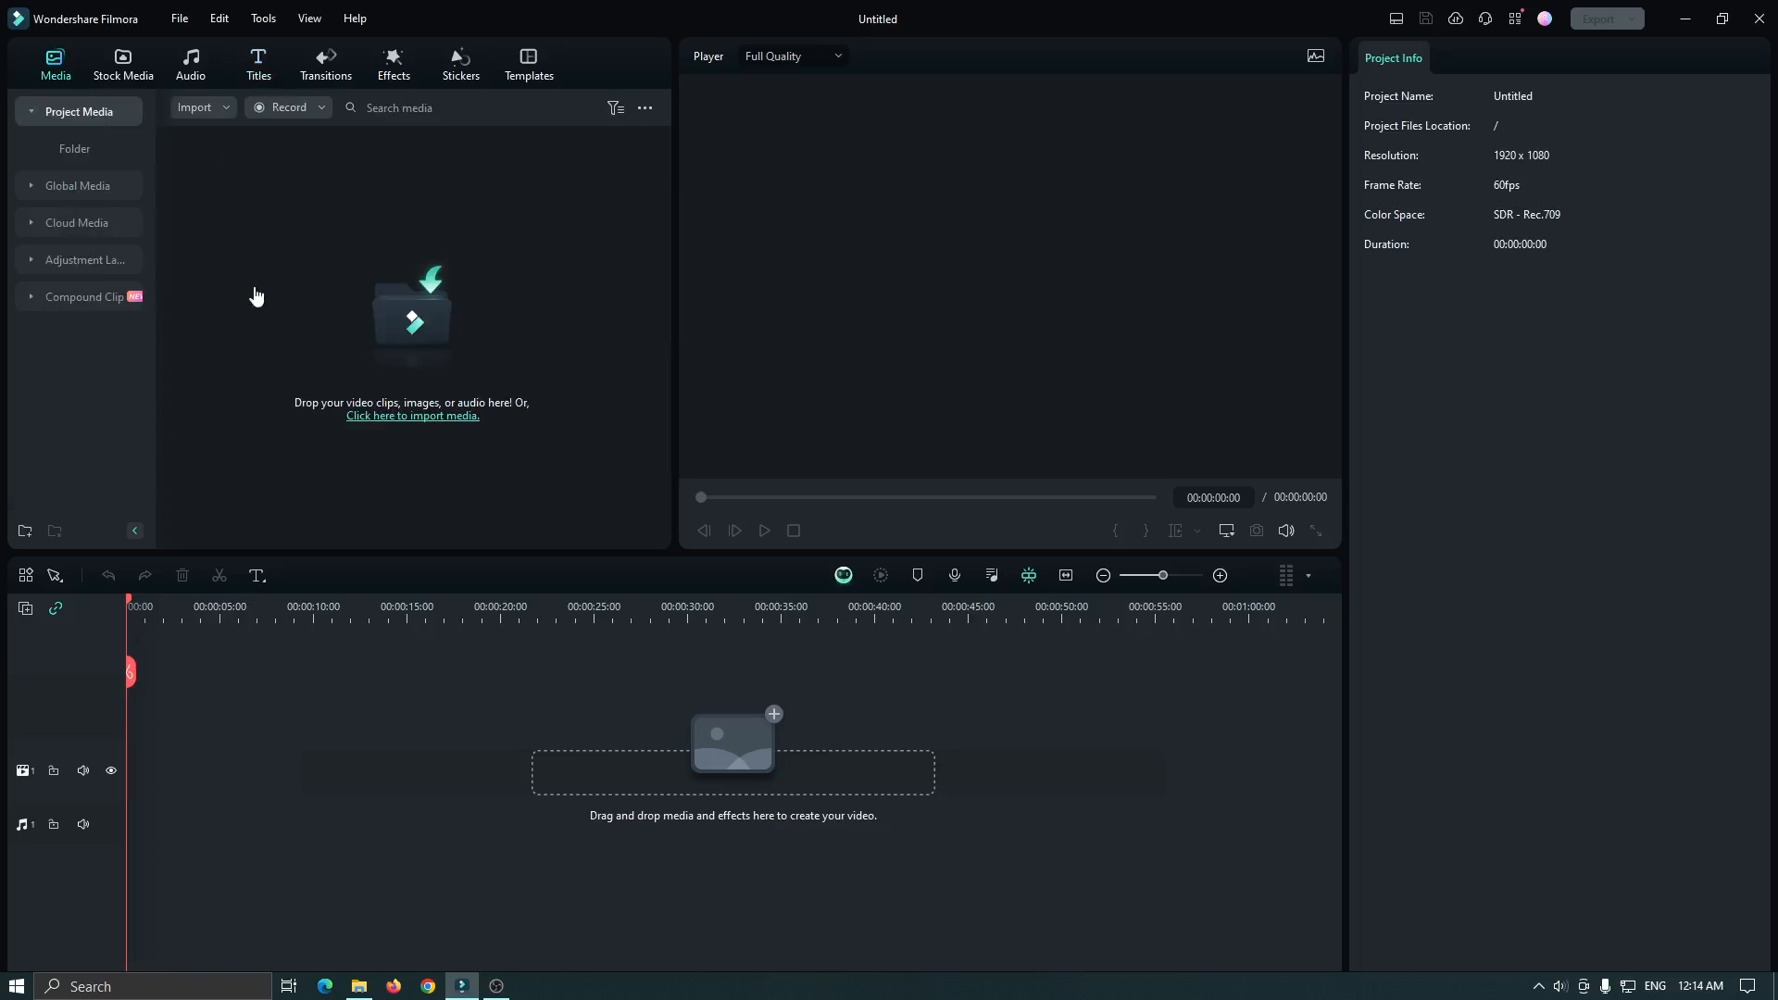
Add a Default Title to the timeline and change its text to HIGHLIGHT
click(257, 63)
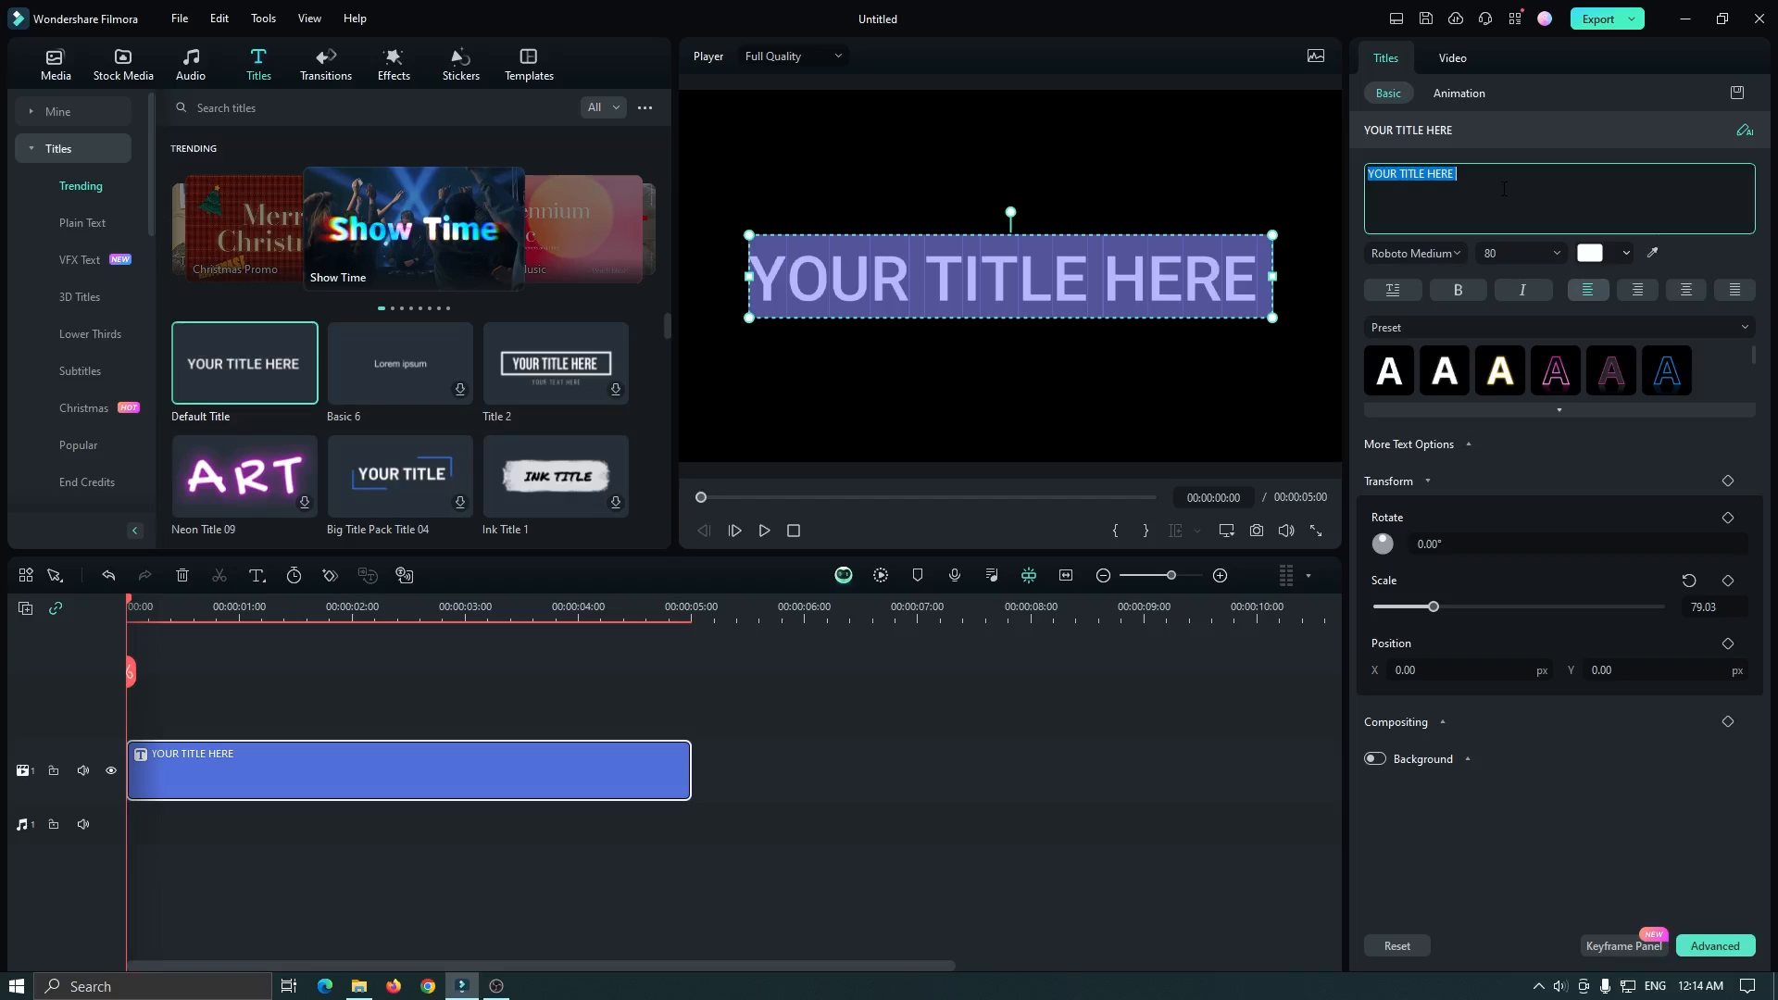
text(HIGHLIGHT)
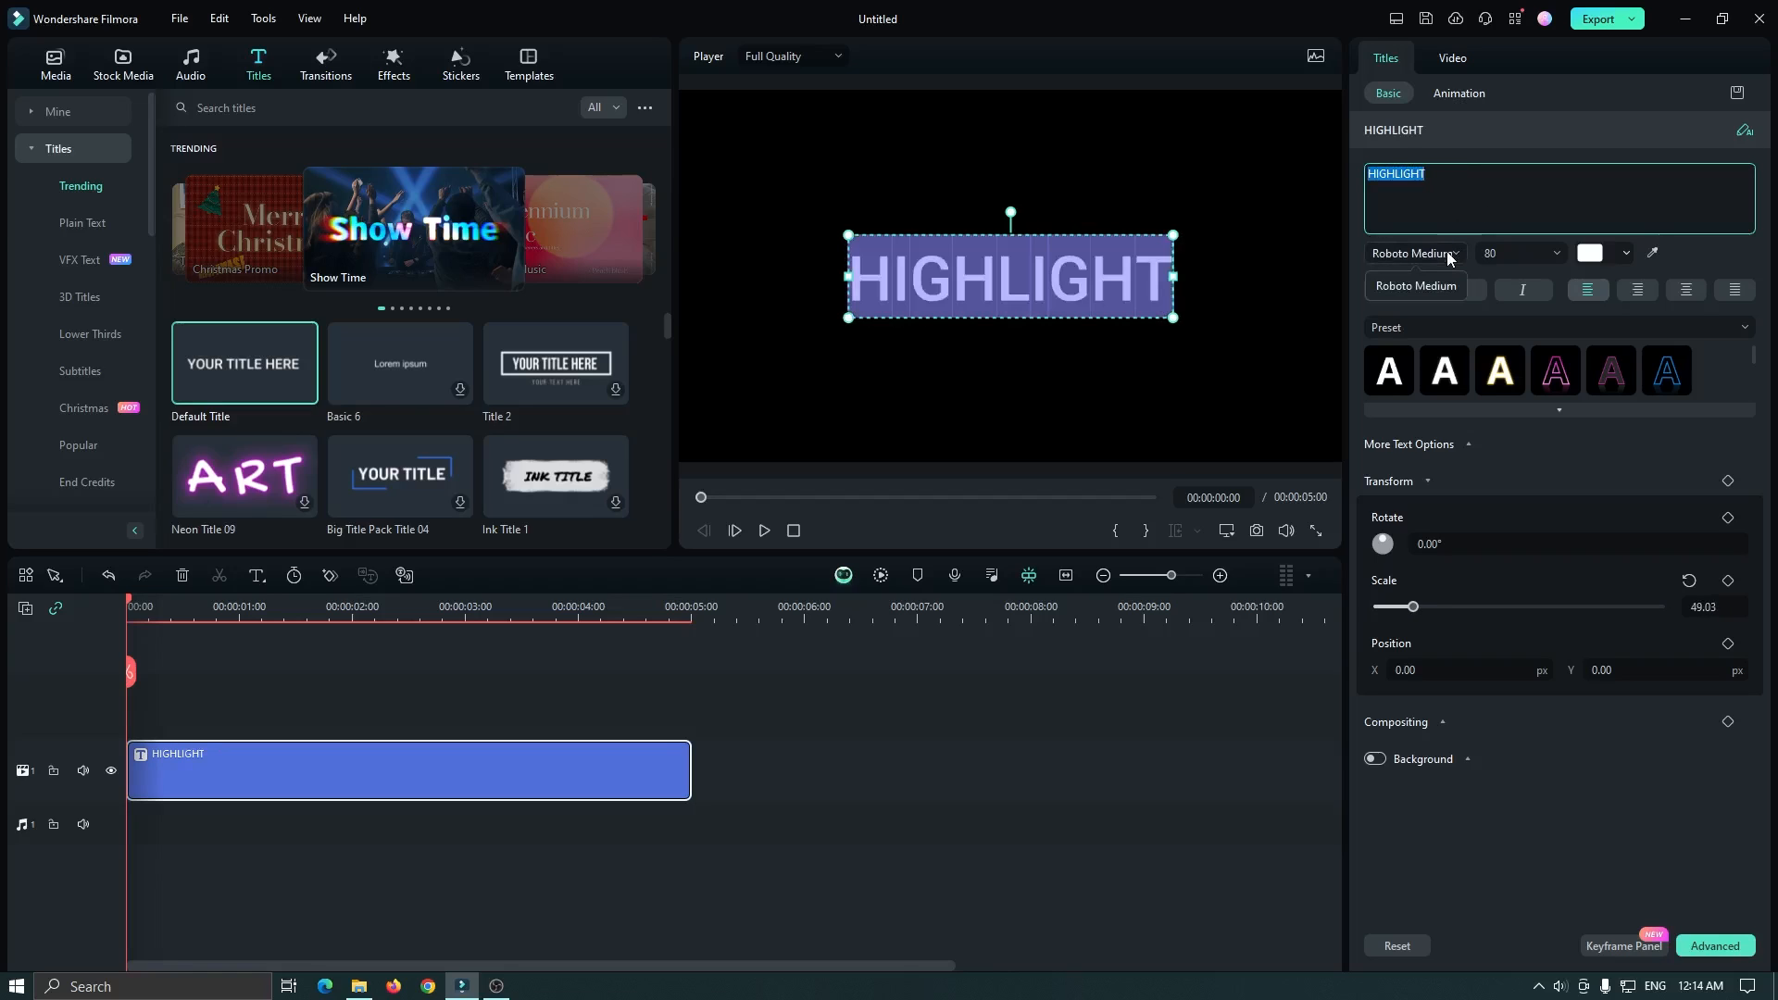
Give HIGHLIGHT a bold font and place Sample Color Solid 07 yellow beneath it on track 1
click(1415, 252)
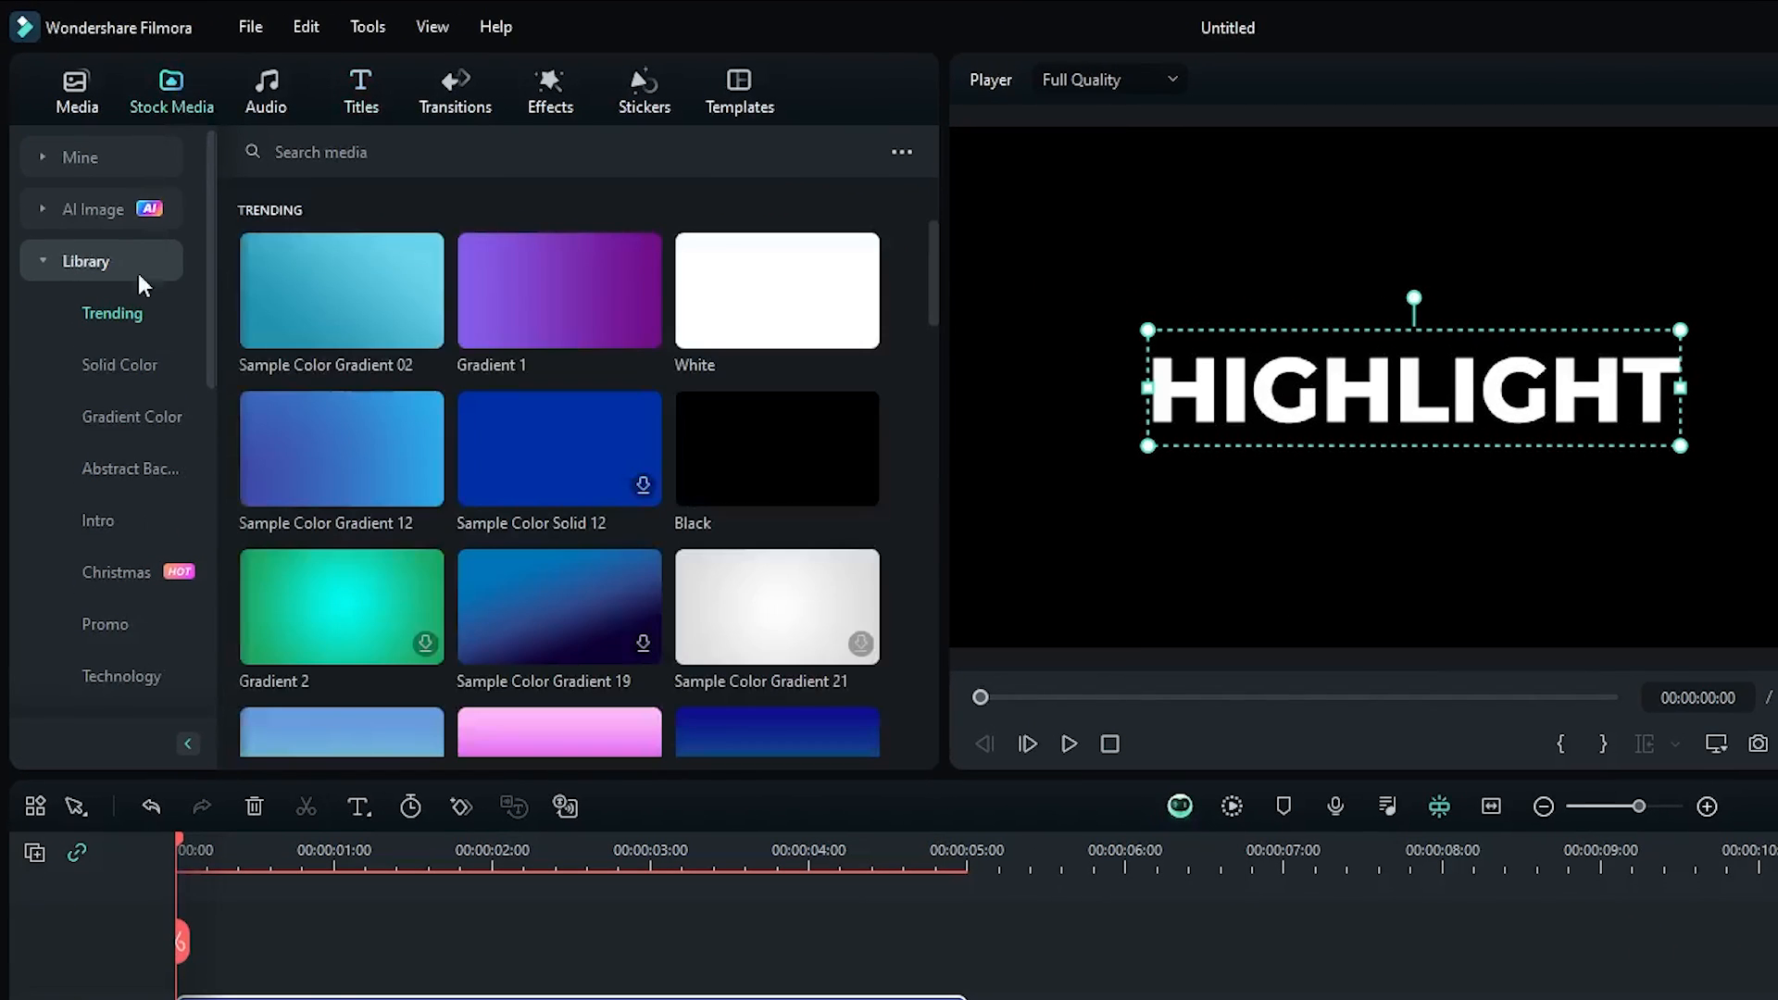
click(119, 364)
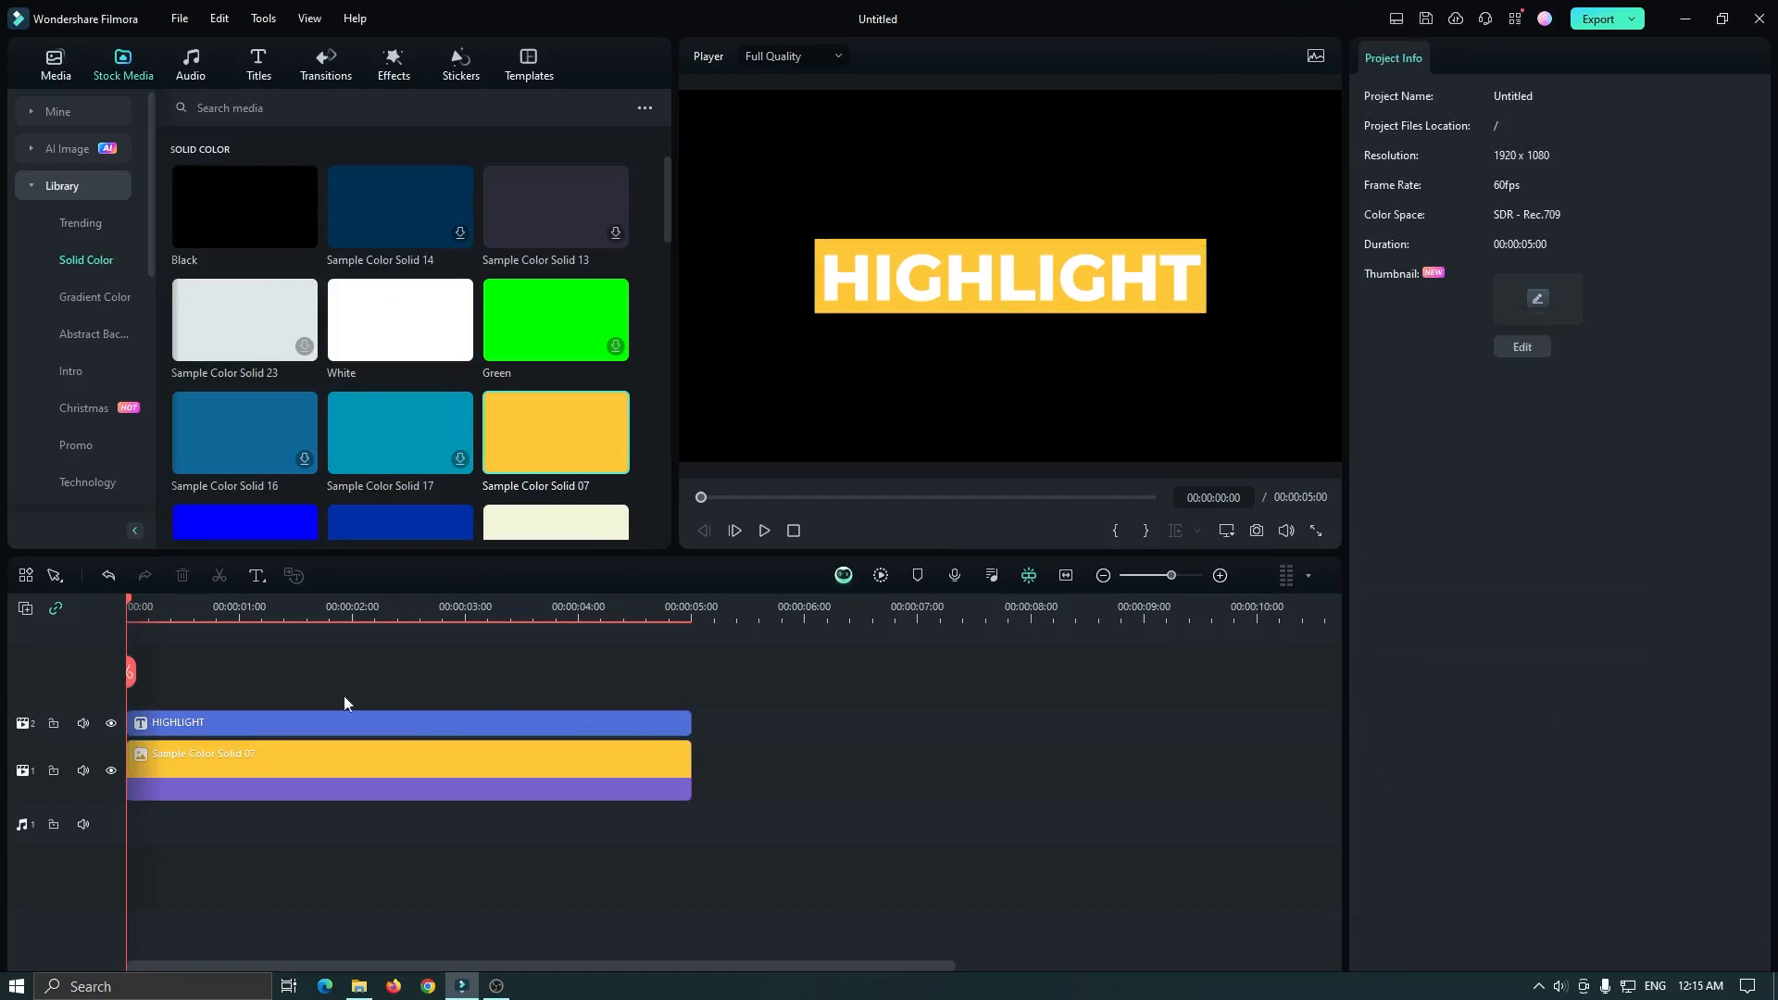
mouse_move(396, 702)
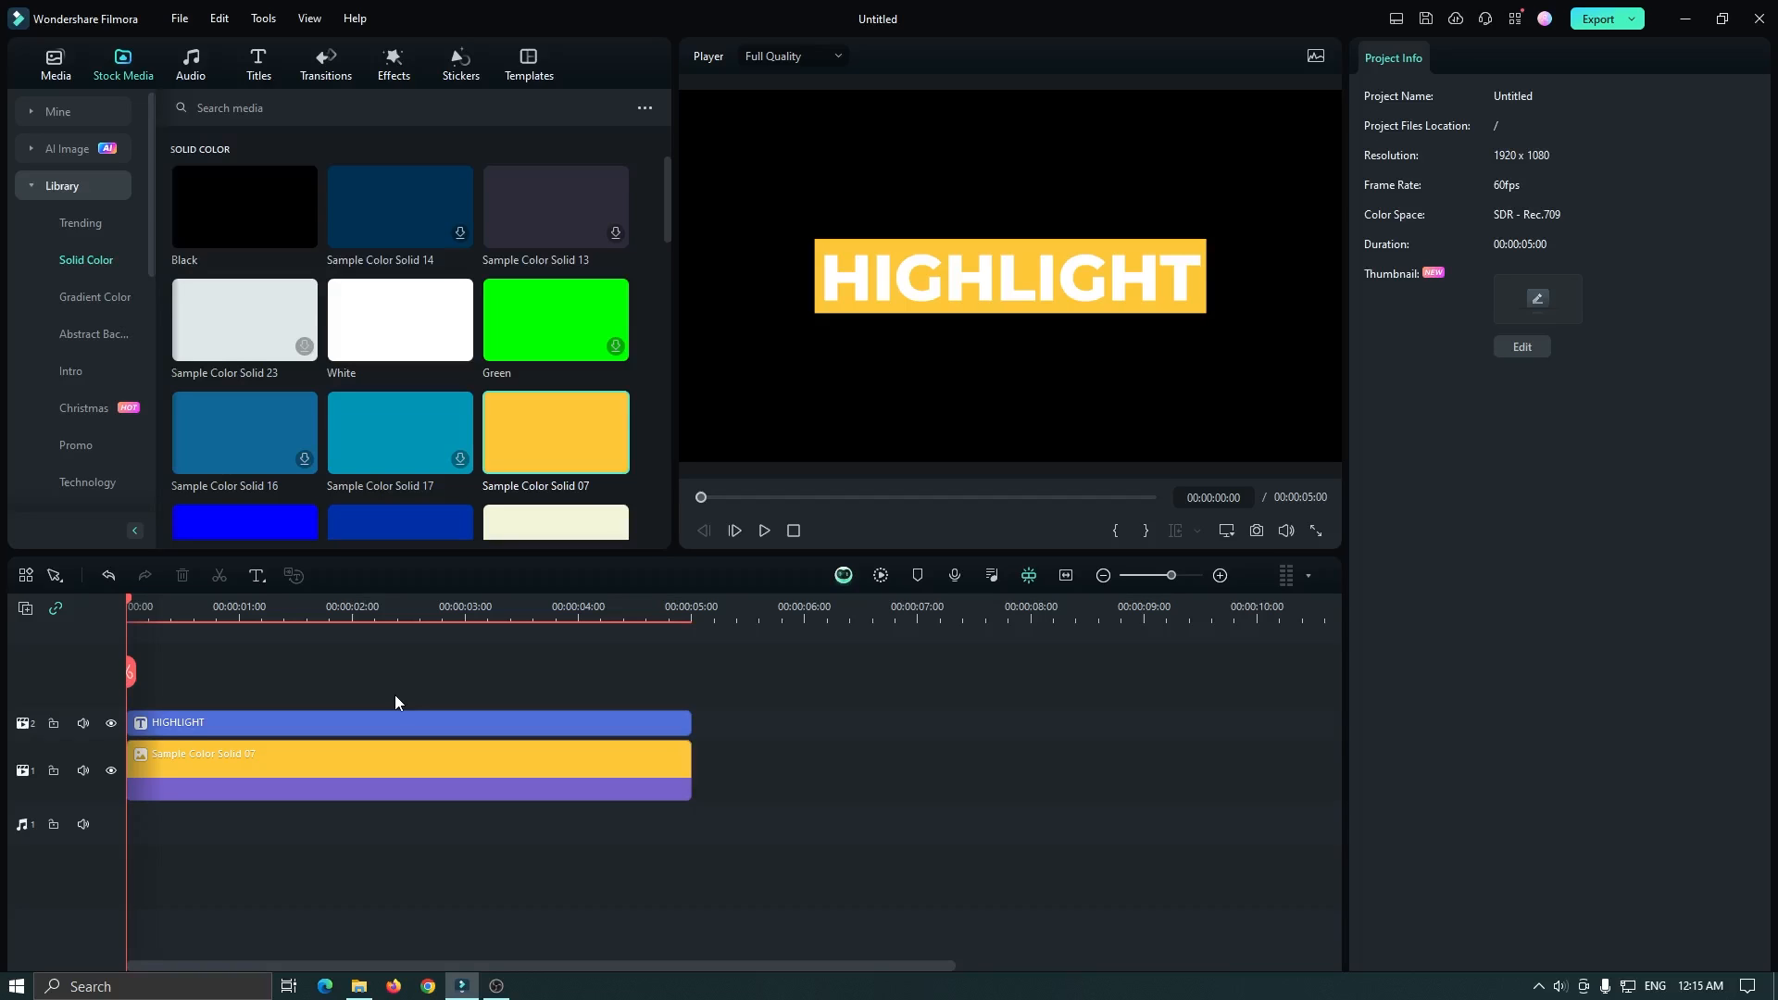
Find the Crop effect in Effects and apply it to the yellow solid clip
click(393, 57)
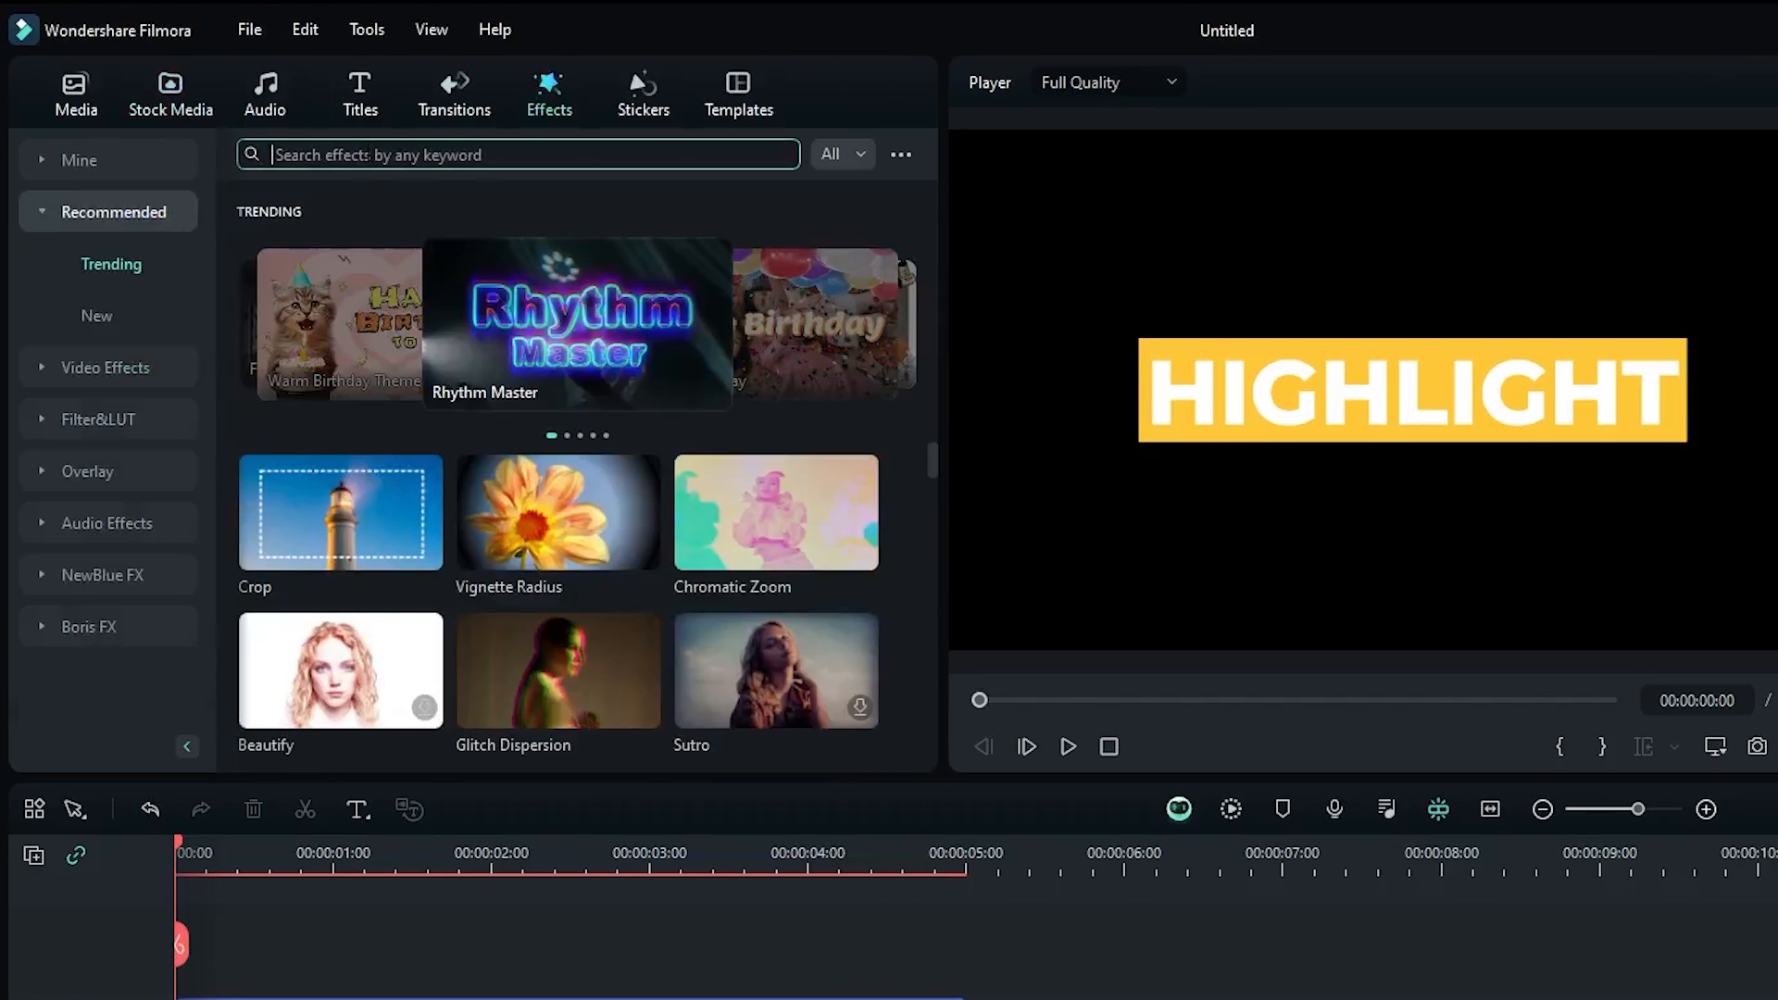
text(crop)
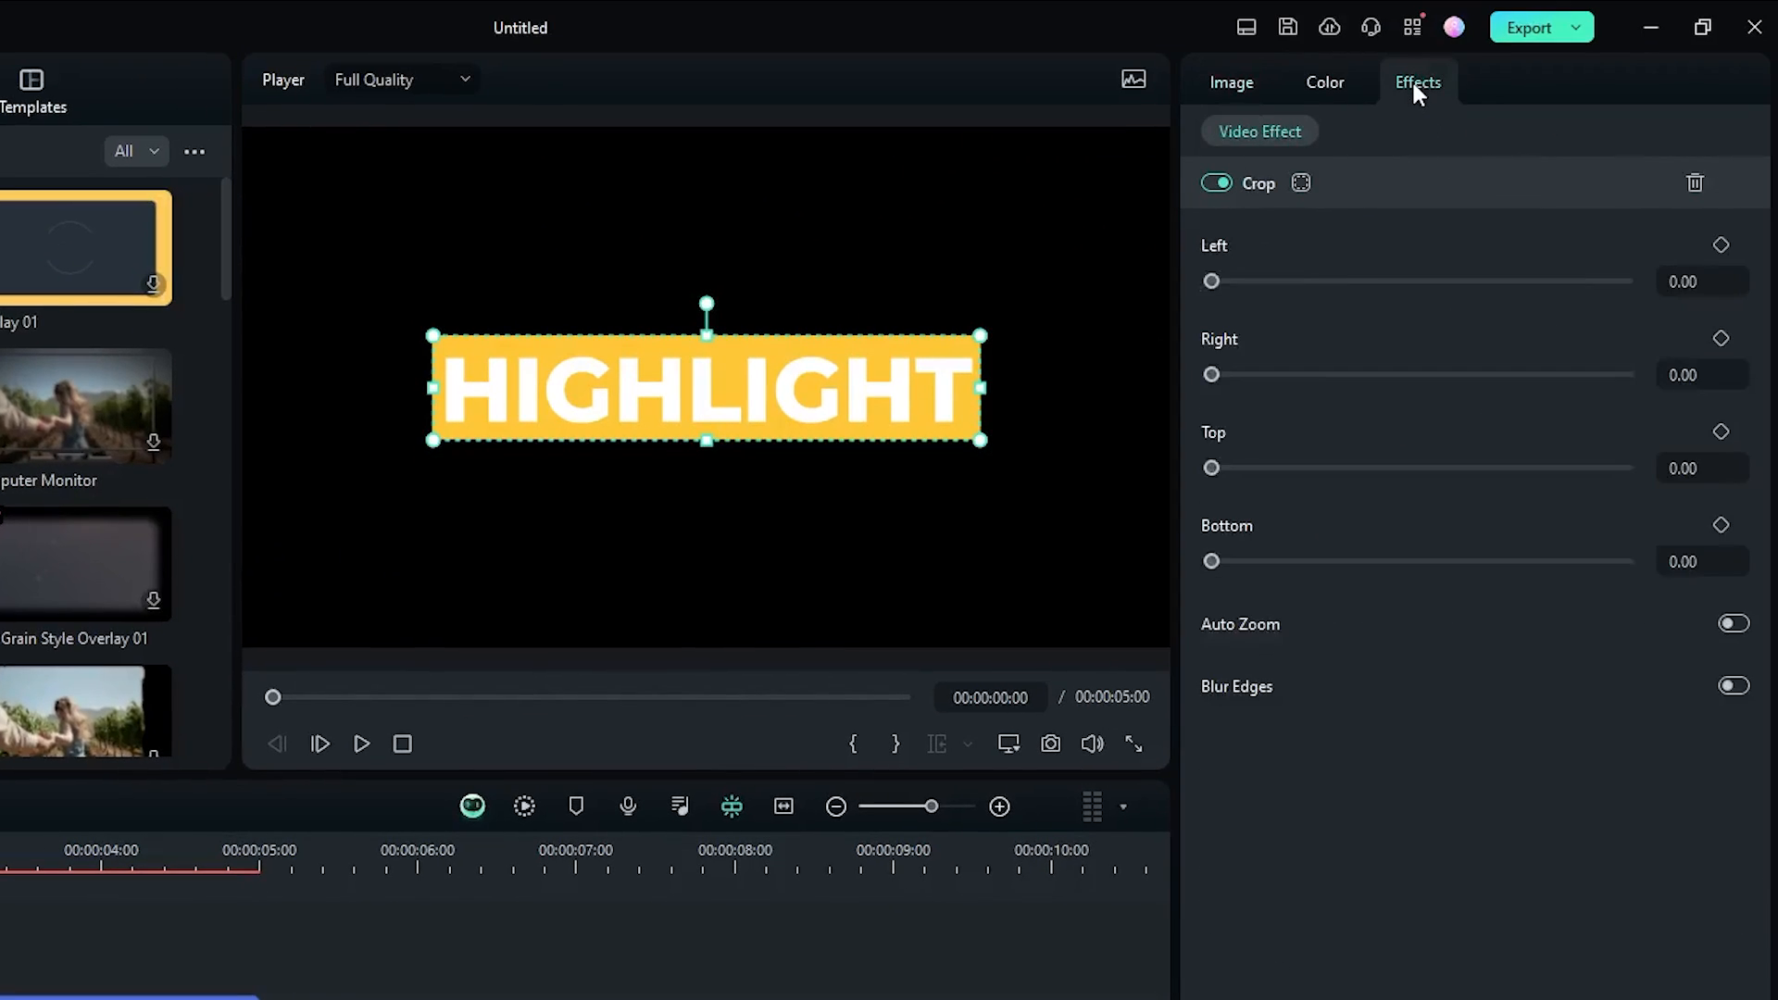
mouse_move(1730, 363)
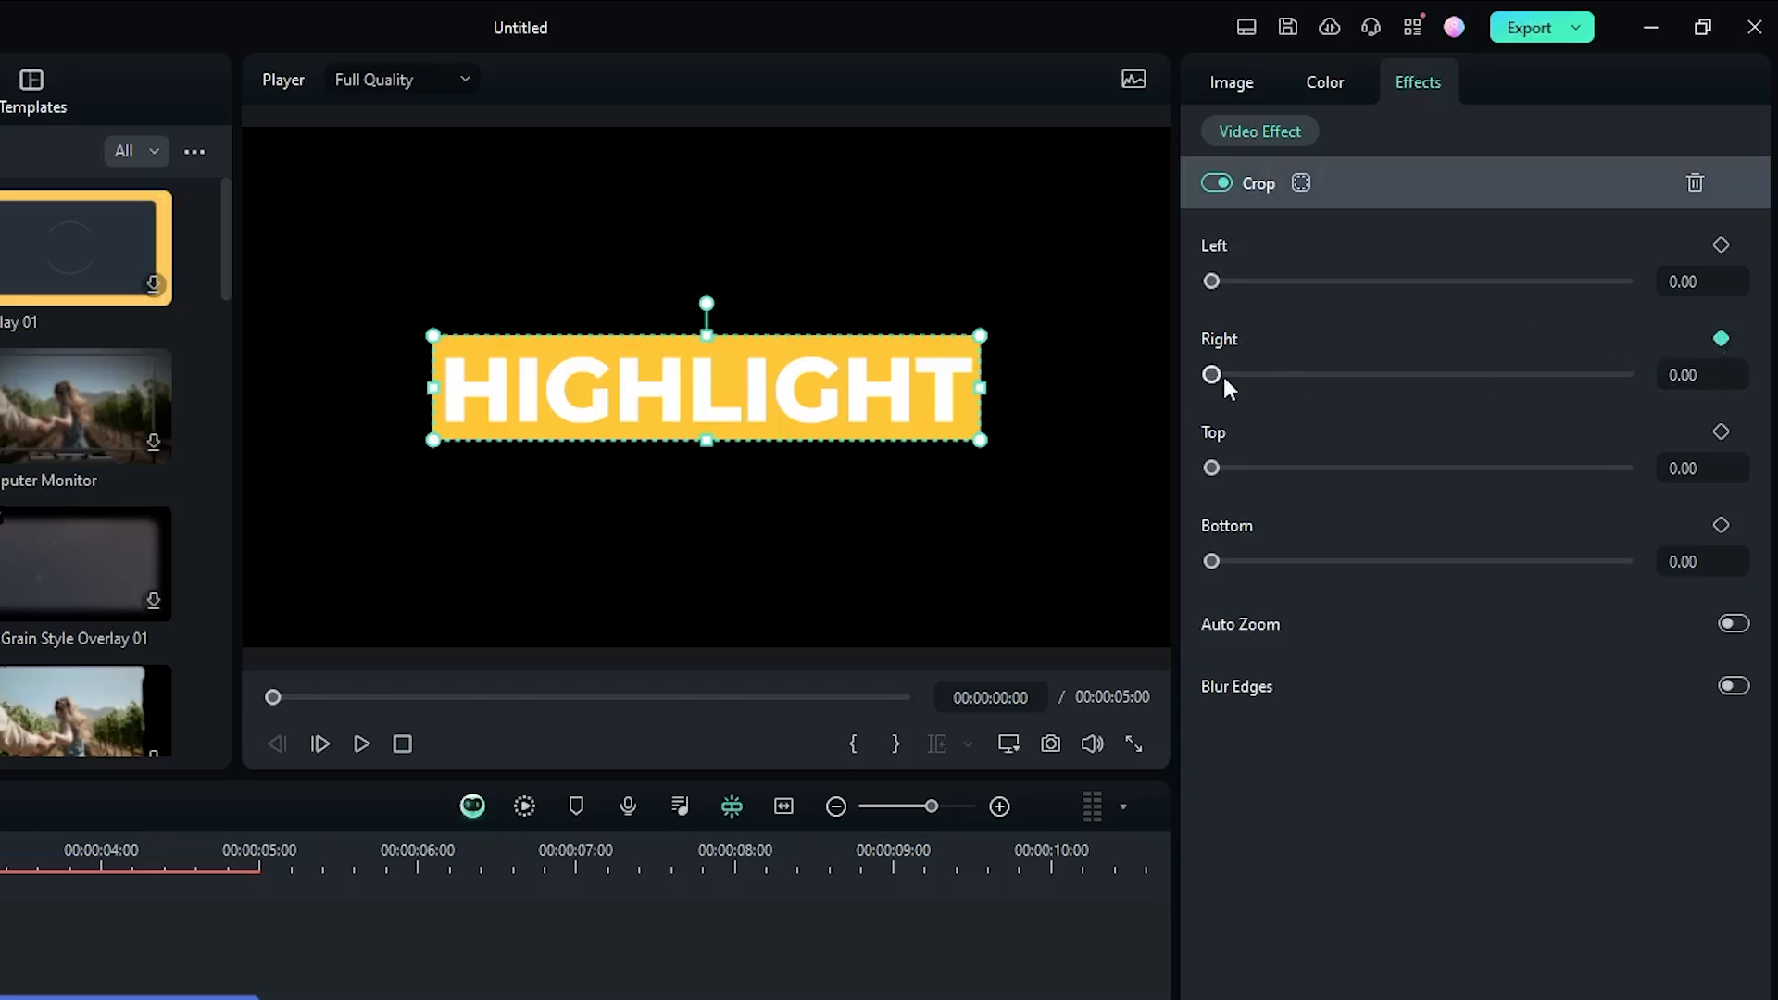
Keyframe the Crop Right value from 100 at the start to 0 at two seconds so the box wipes in
drag(1211, 374, 1513, 374)
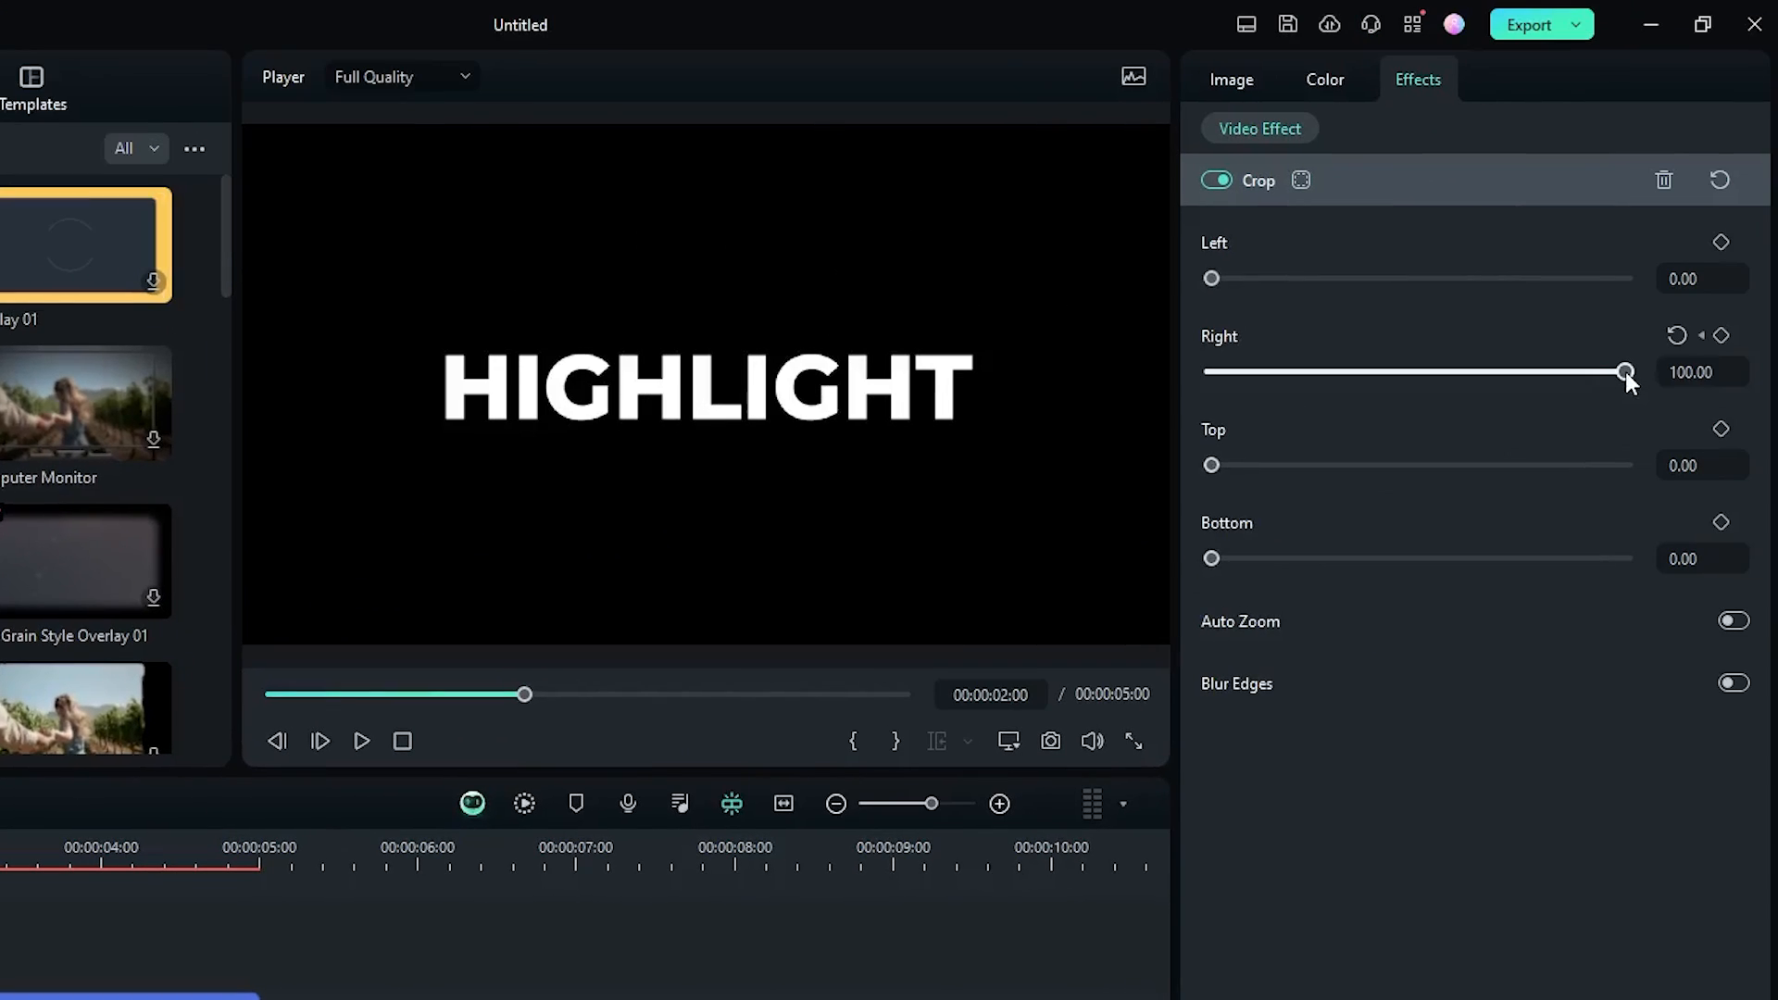
drag(1624, 370, 1209, 371)
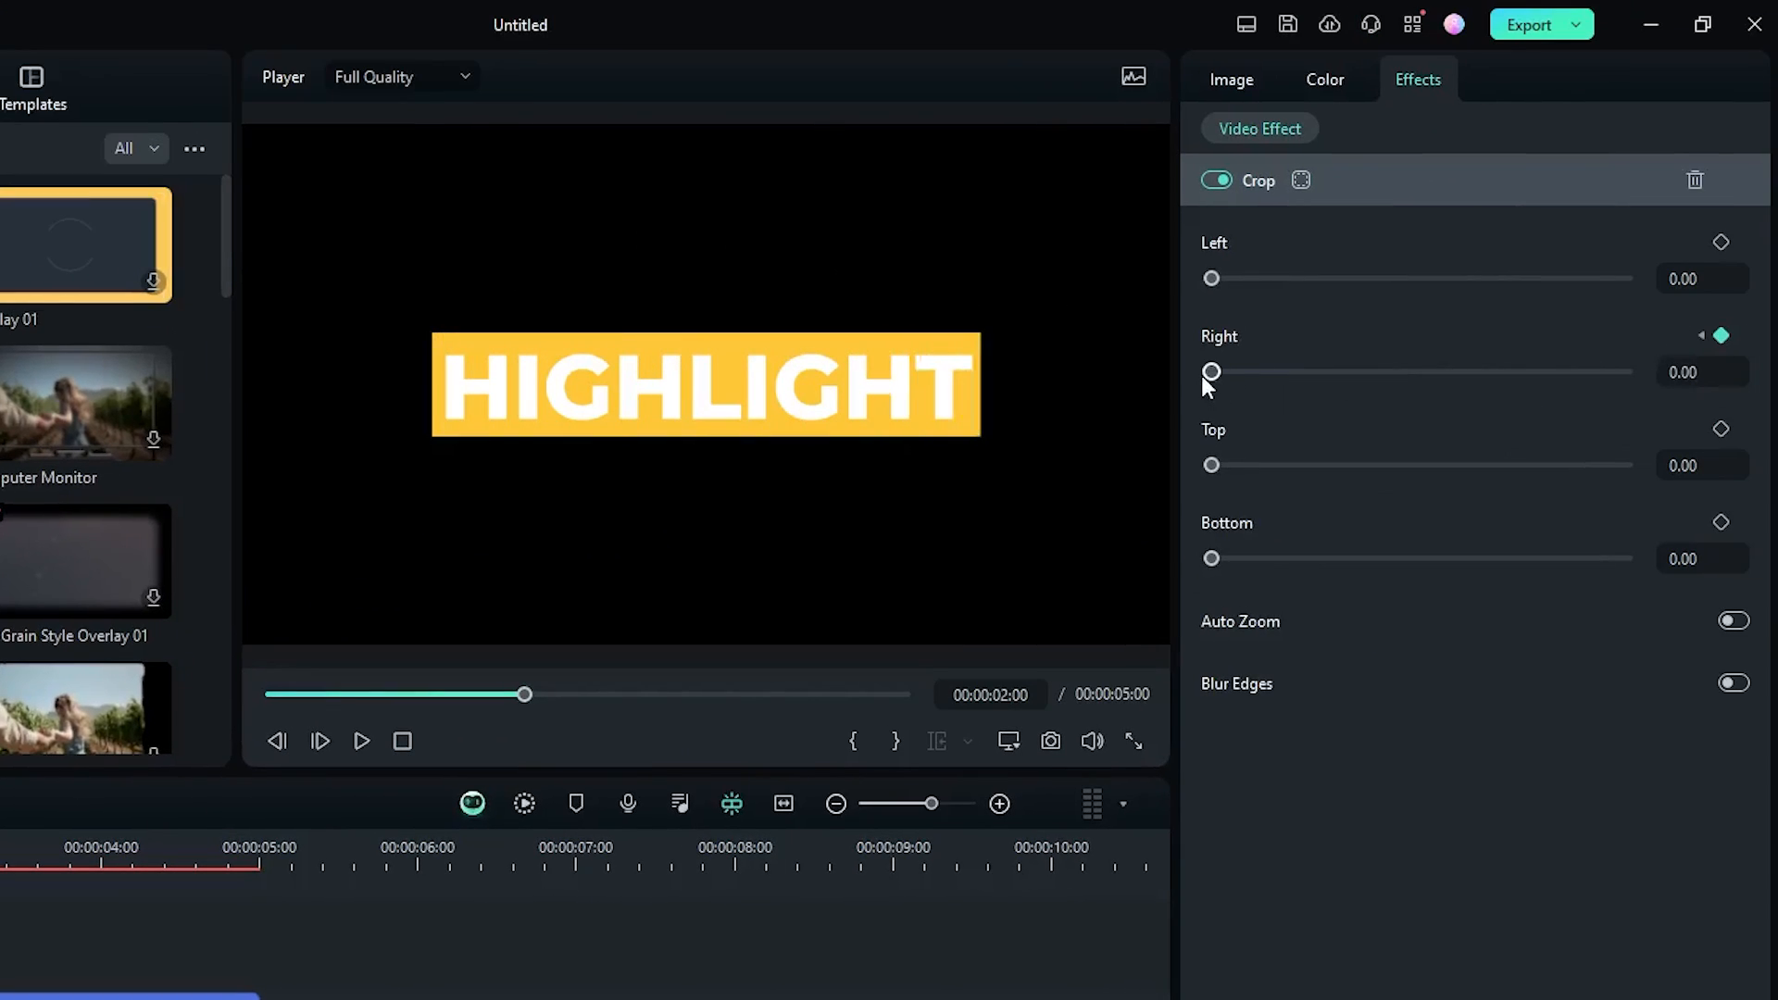
drag(1212, 371, 1559, 371)
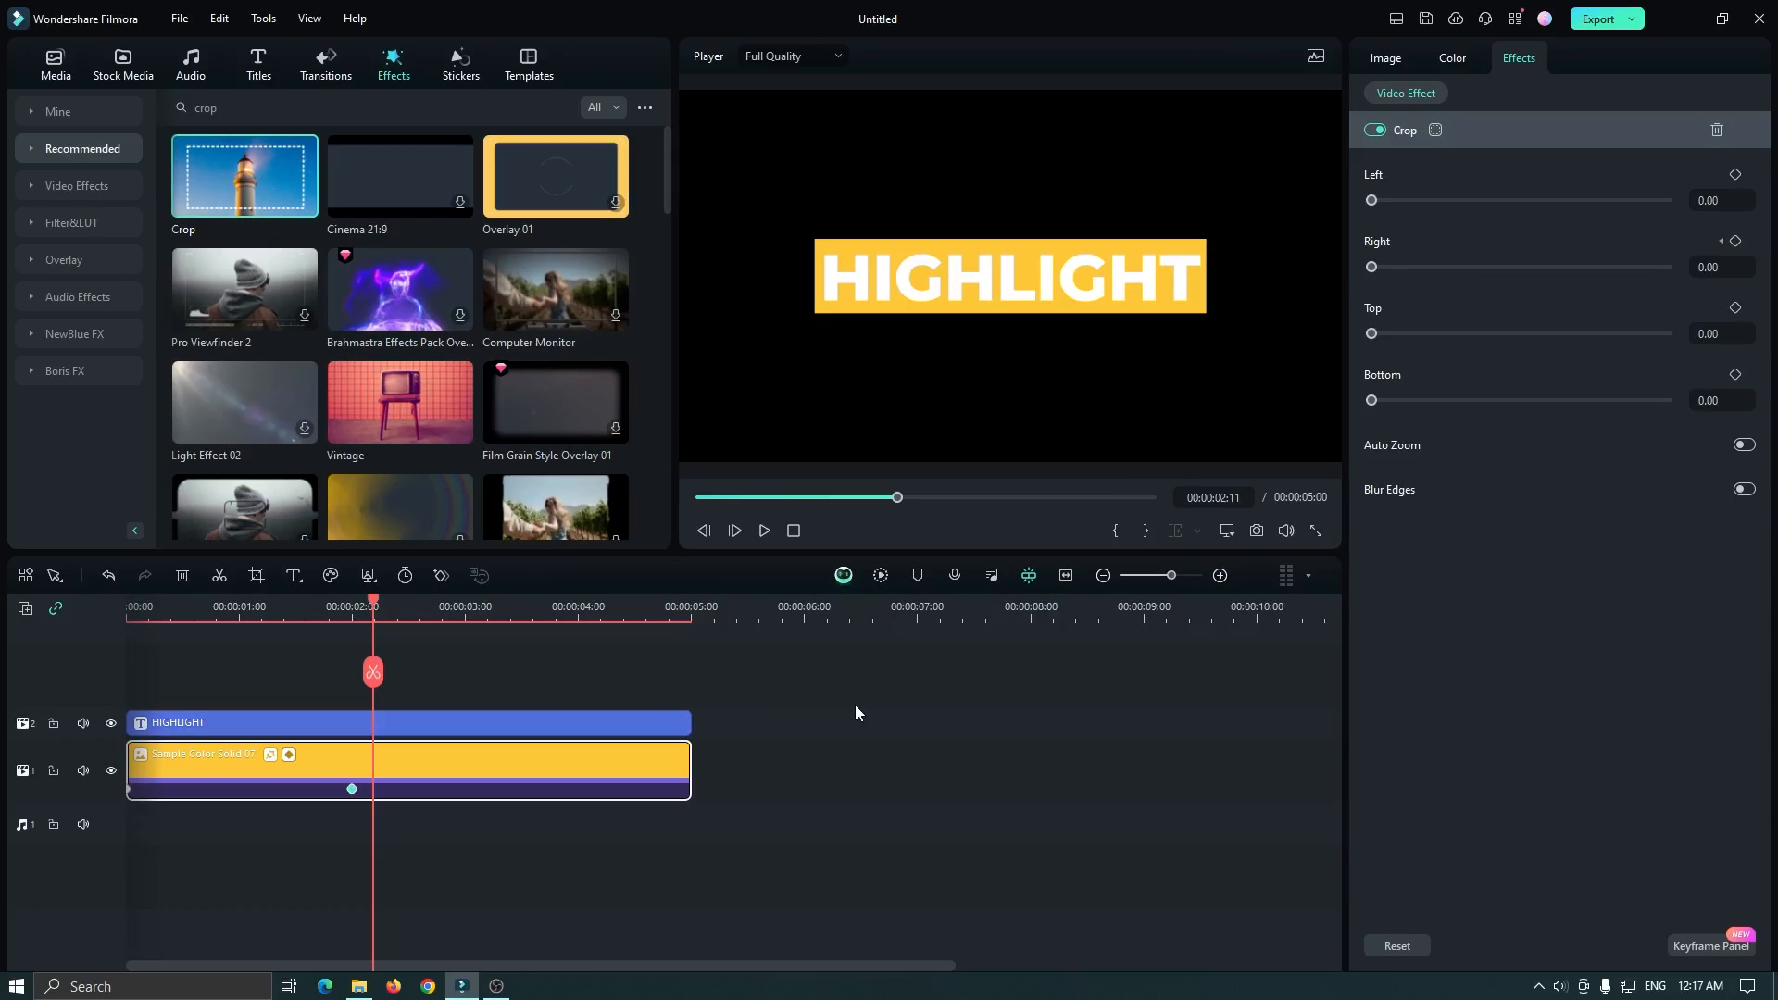
mouse_move(829, 729)
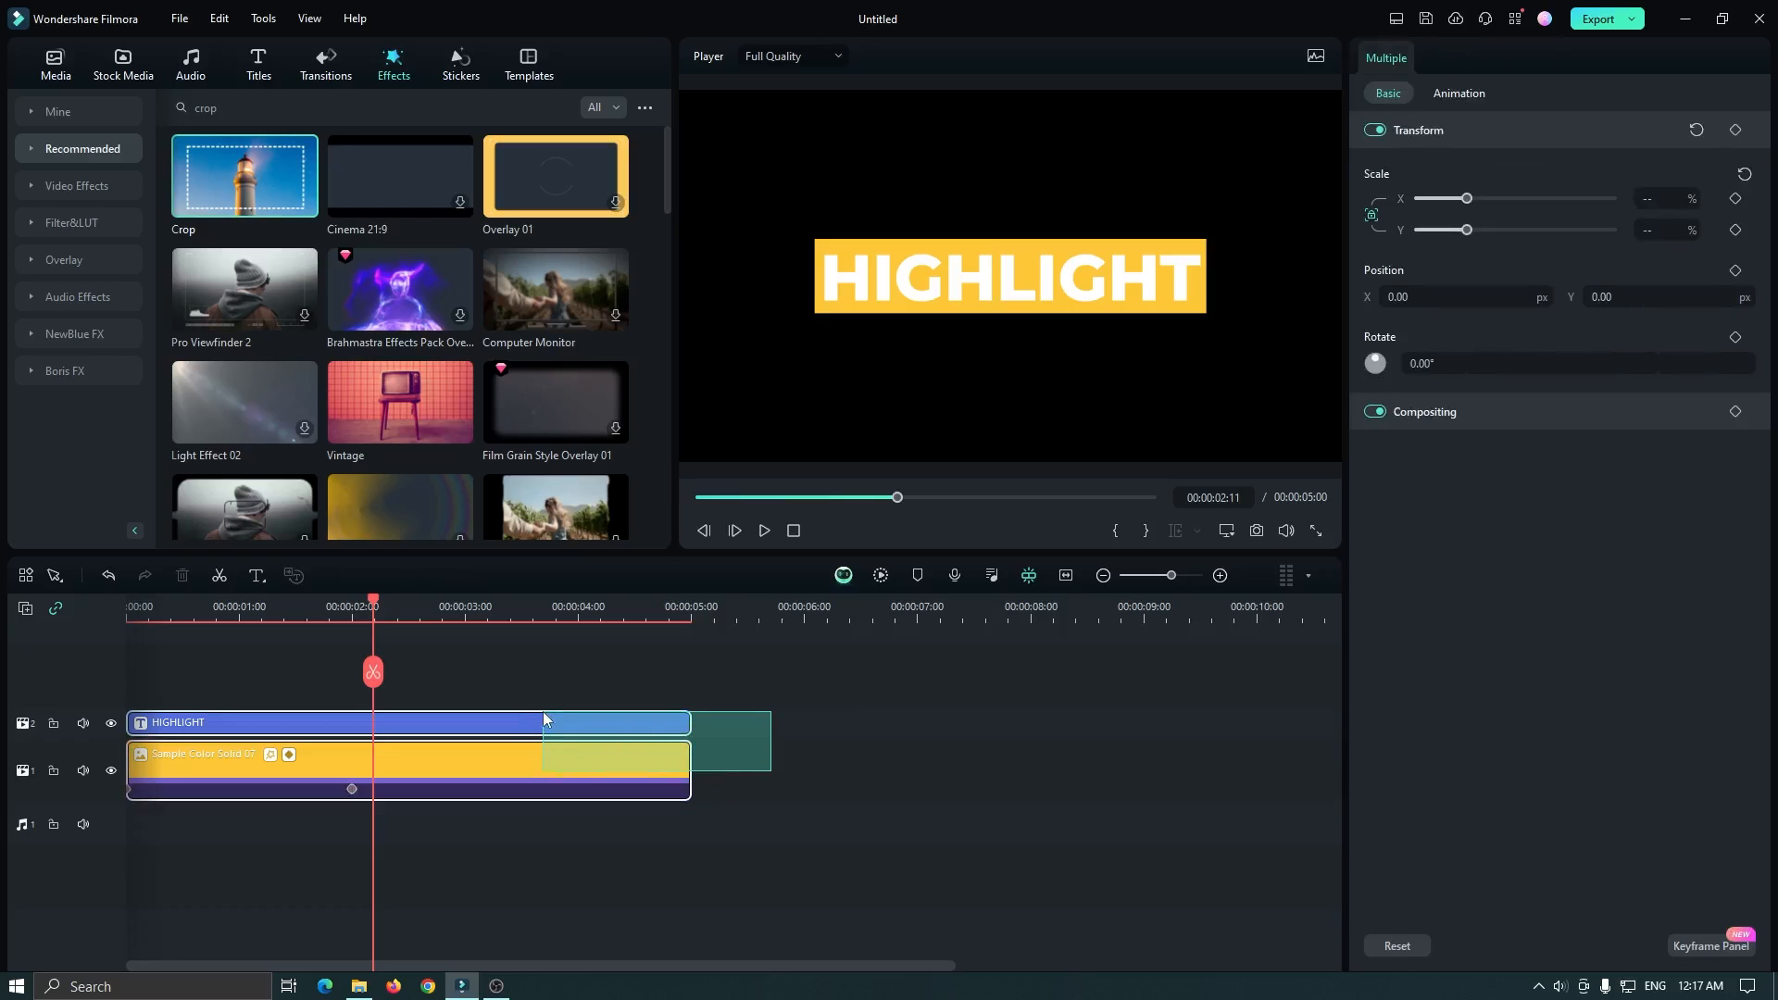
Create a compound clip from the title and yellow box, named Highlight
right_click(544, 719)
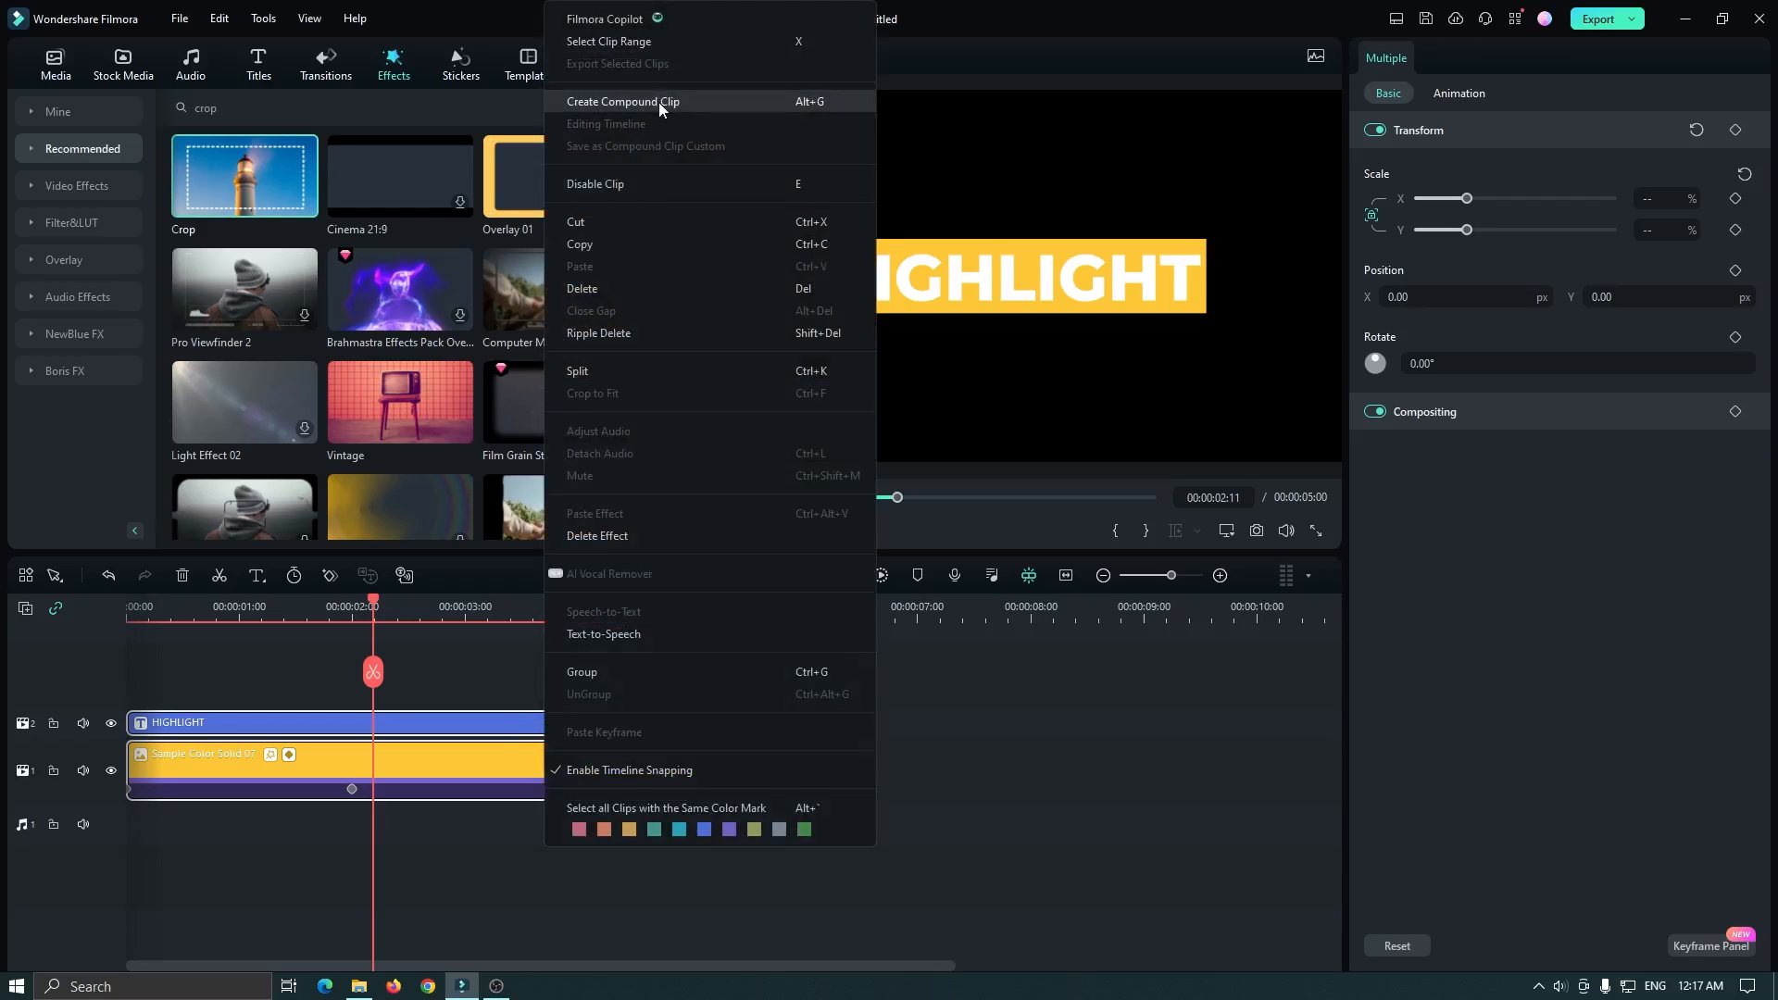
click(622, 100)
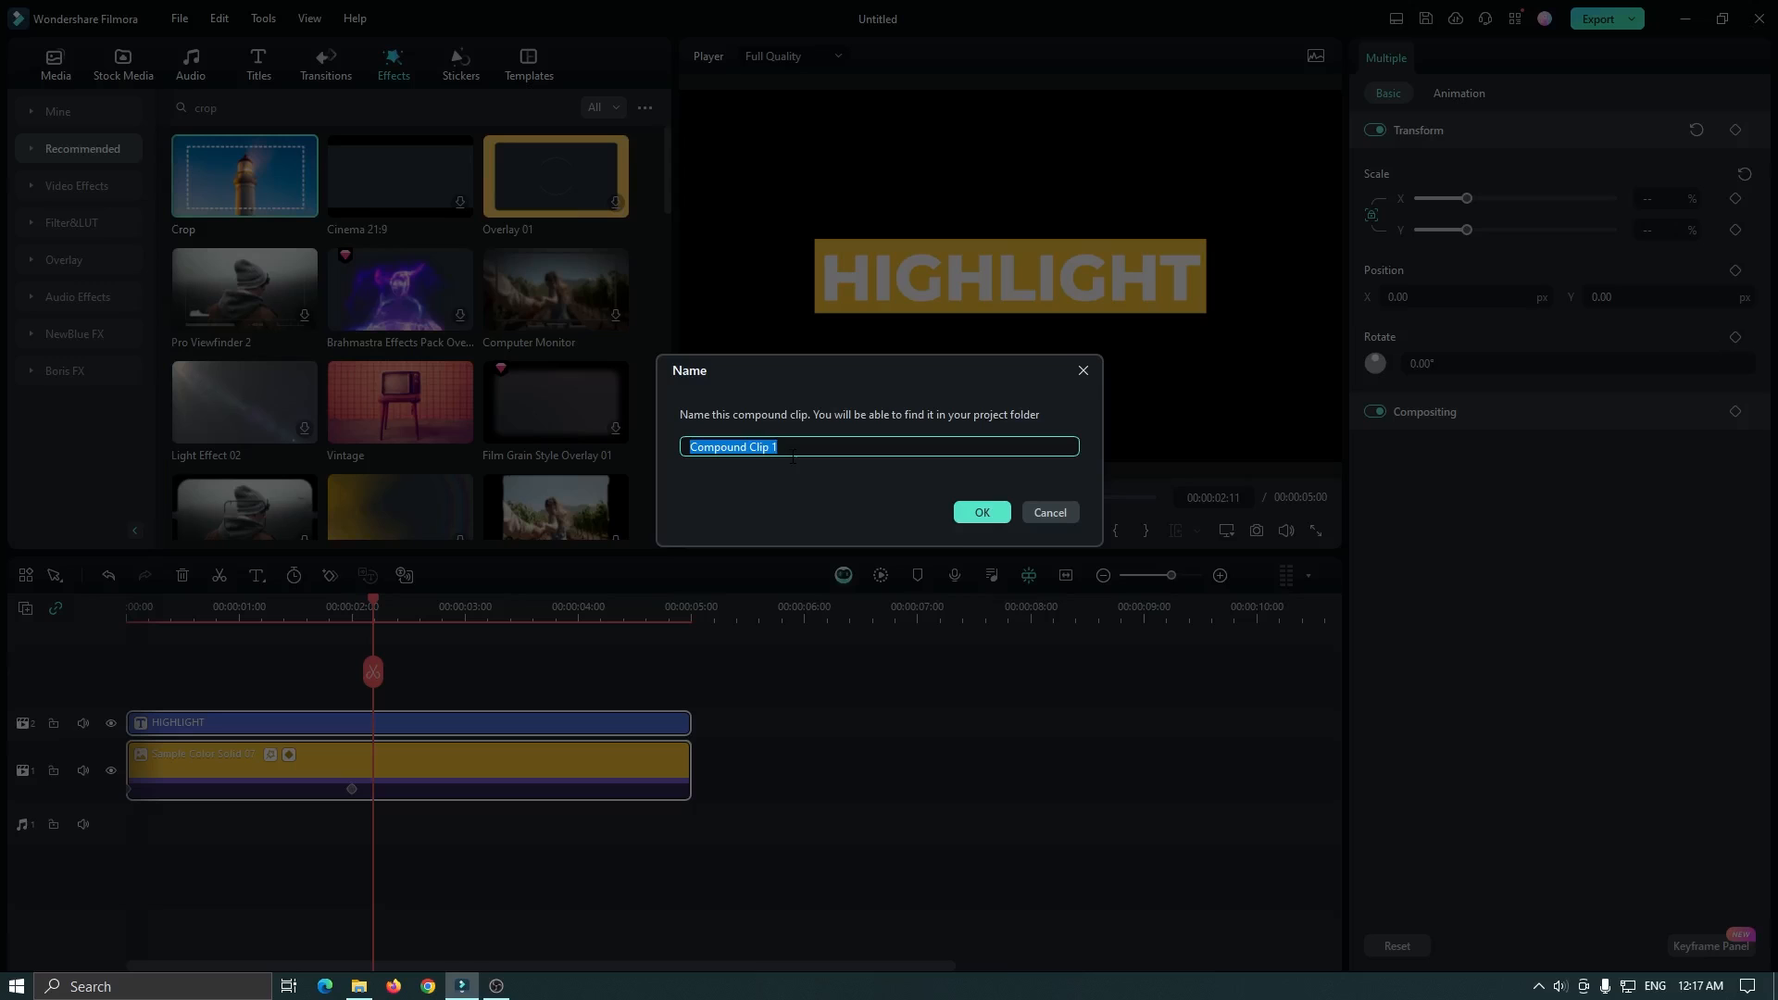
text(Hihj)
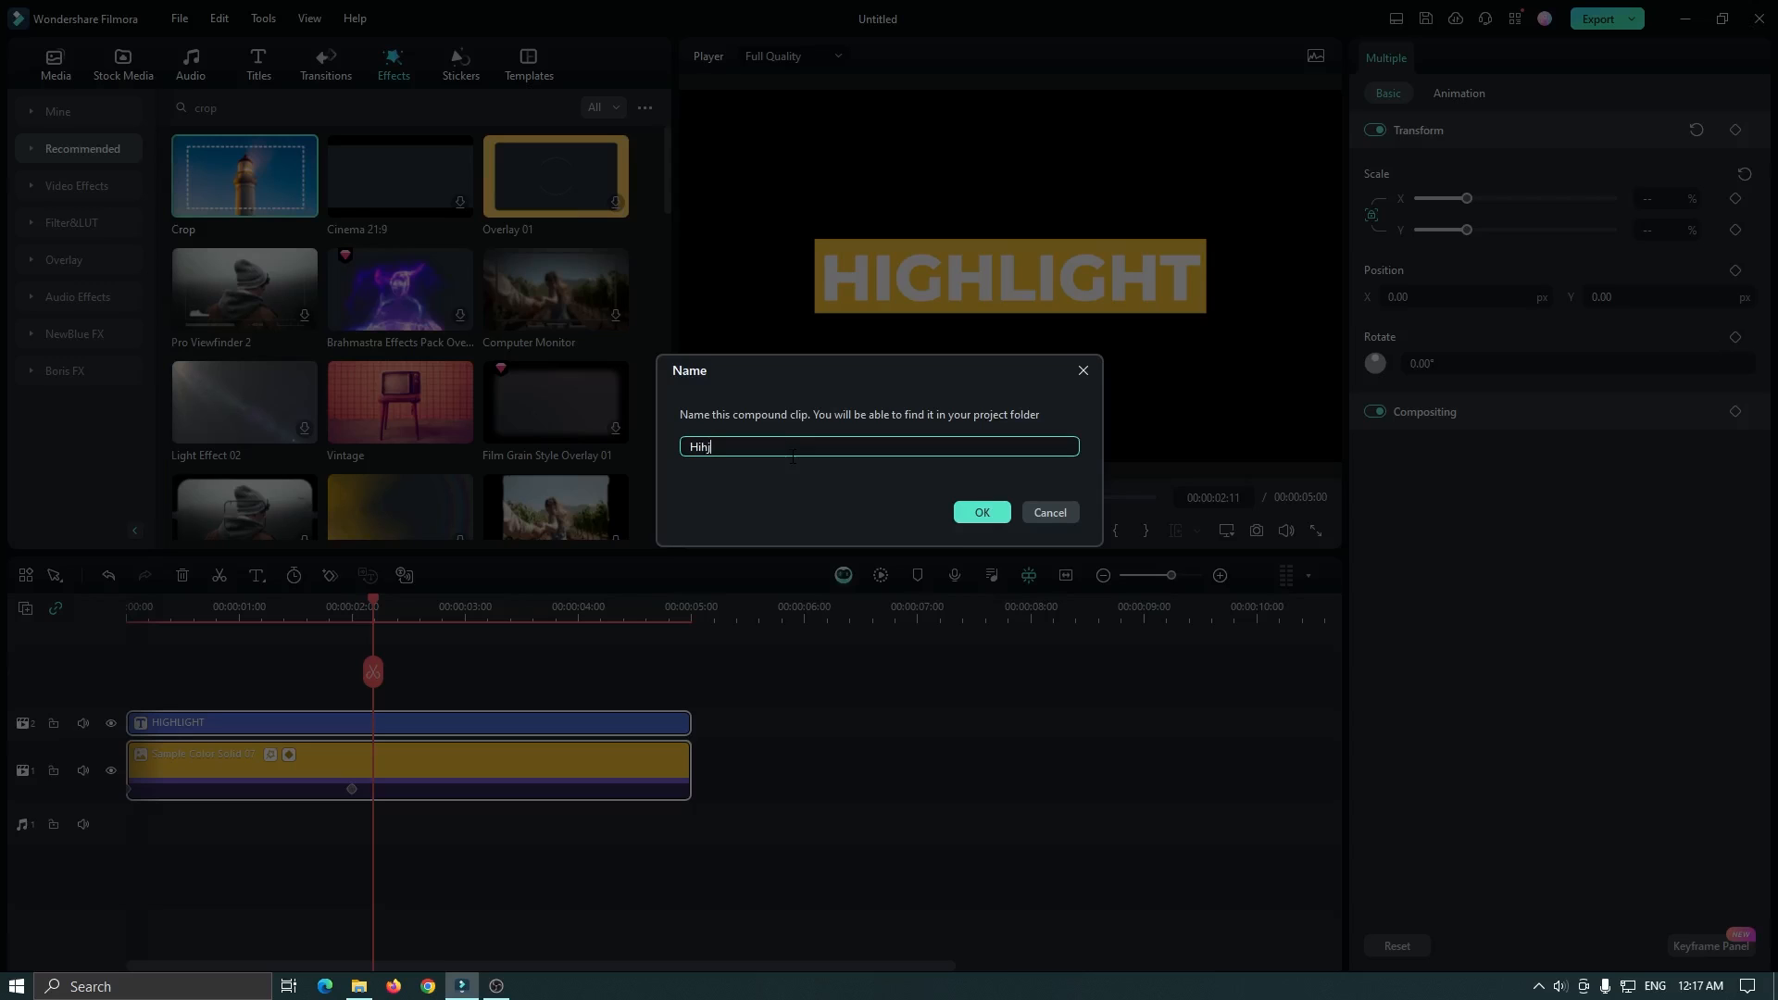
click(981, 511)
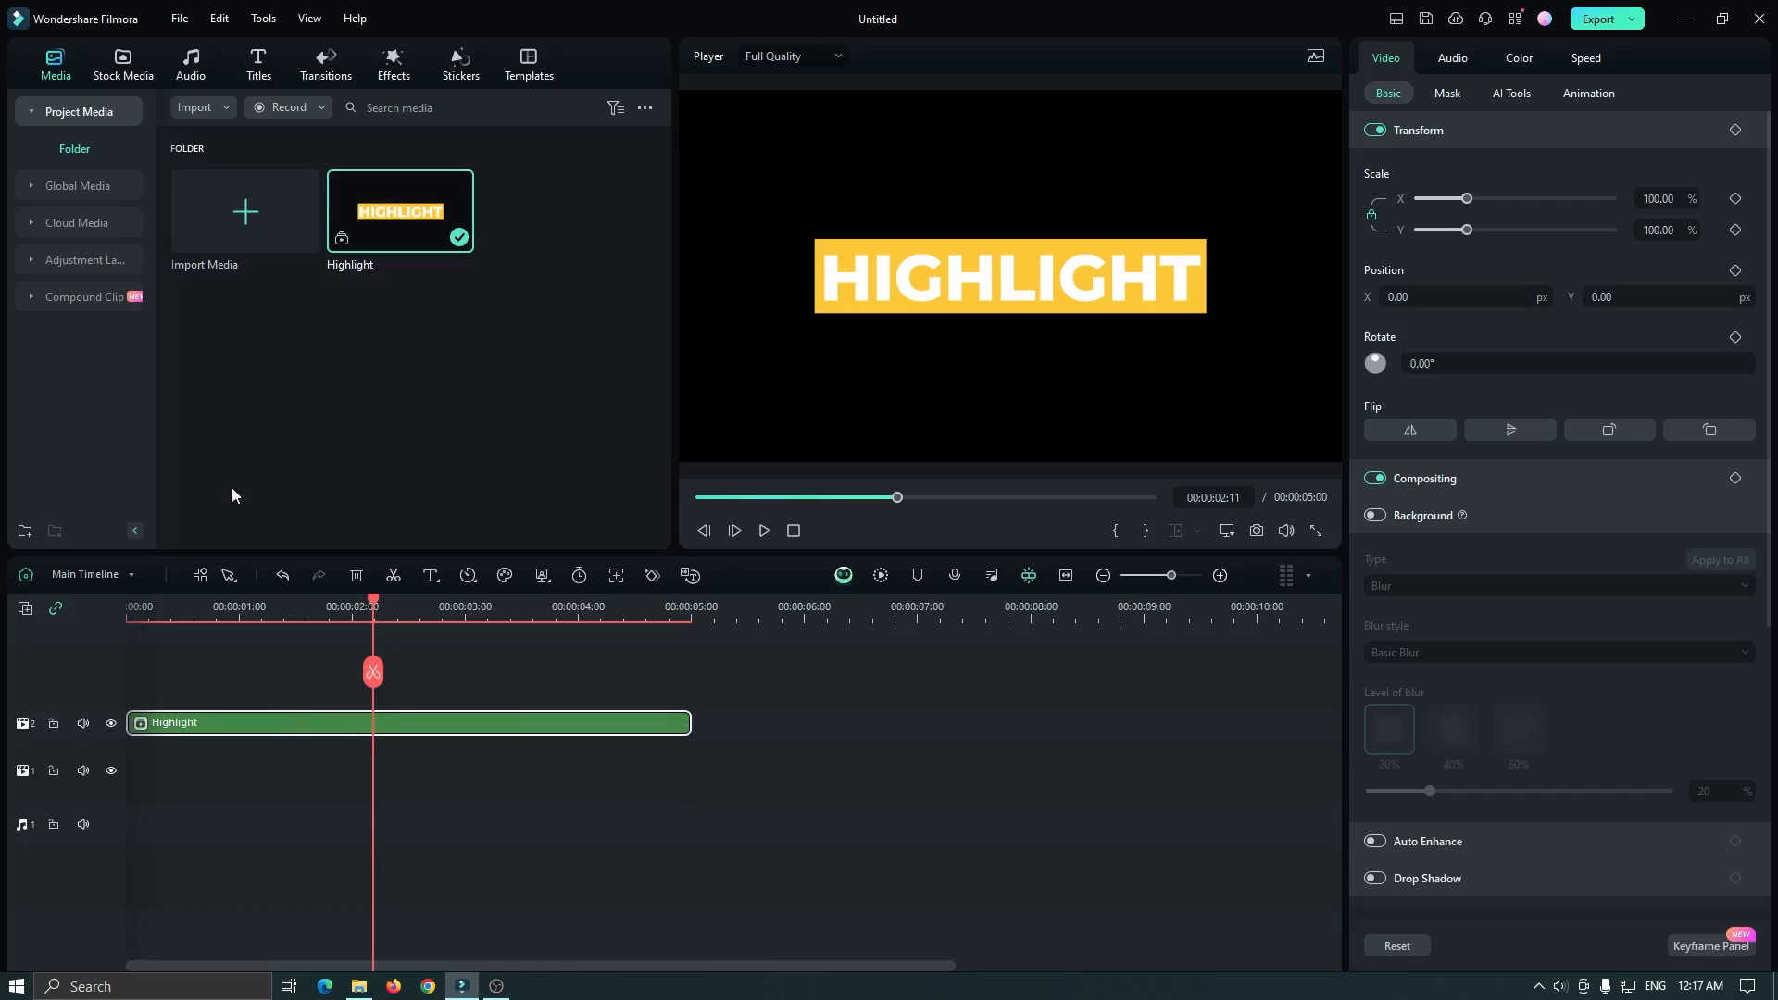
Add the man's face video from Stock Media downloads to track 1 and enter the Highlight compound clip
click(122, 57)
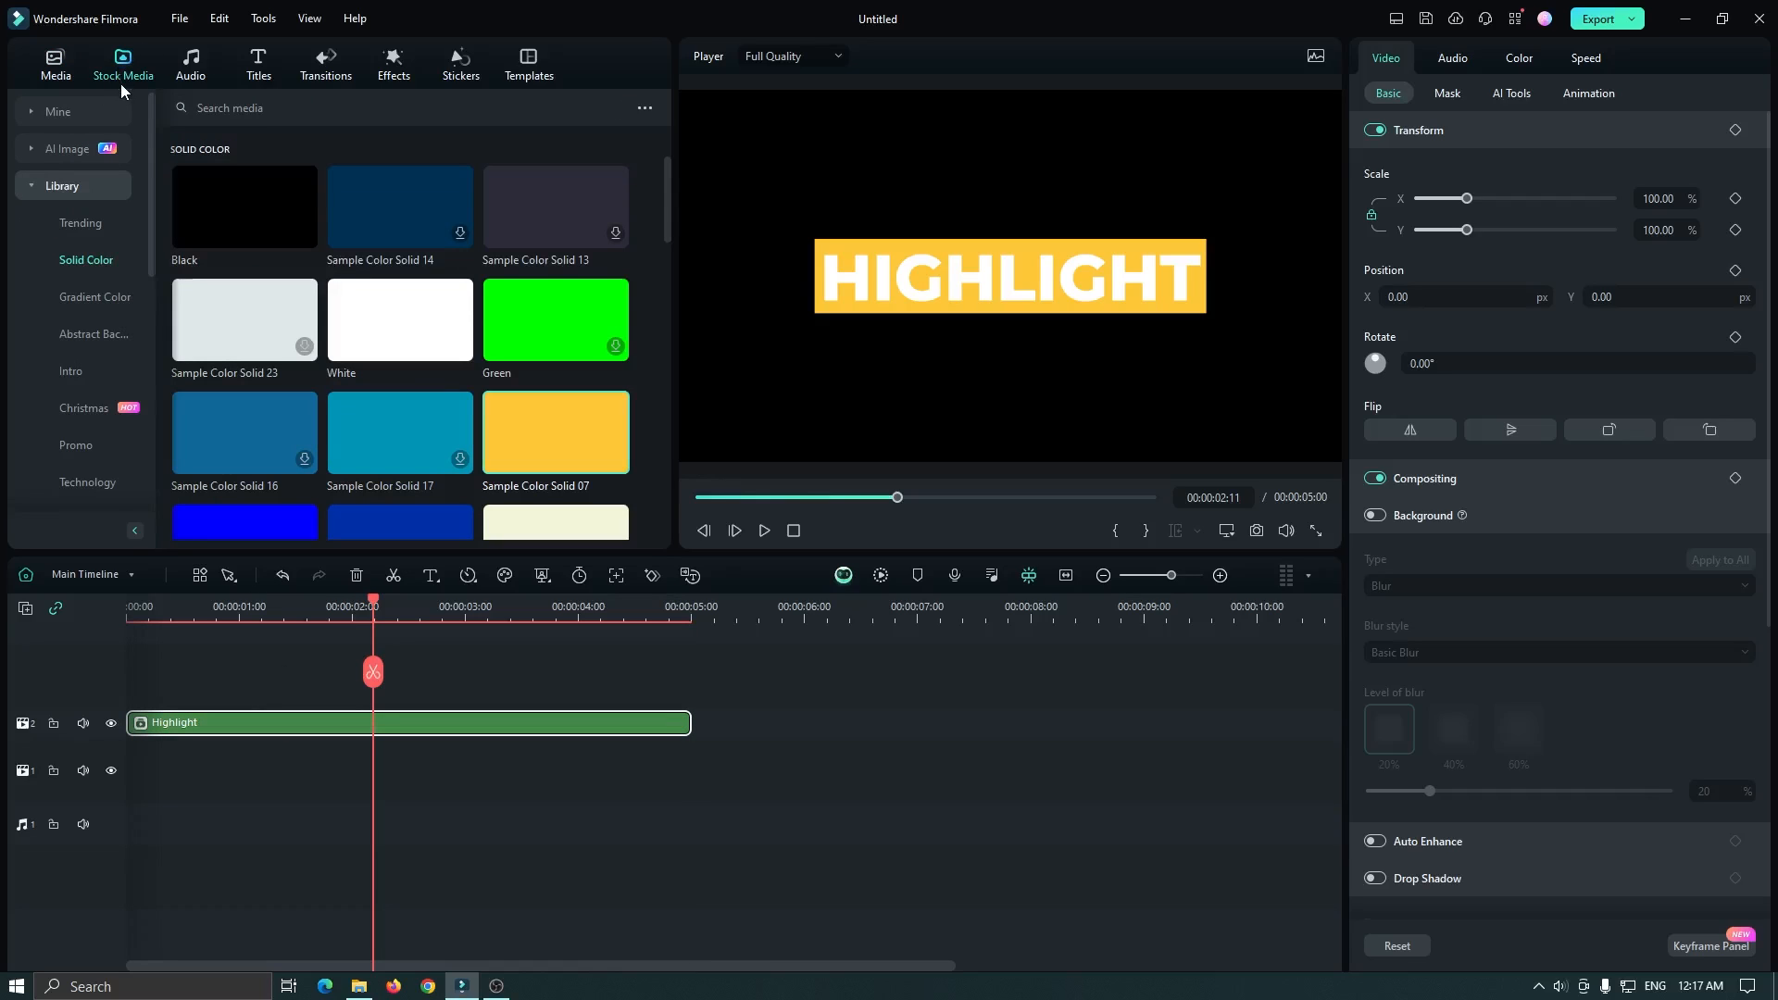
click(47, 111)
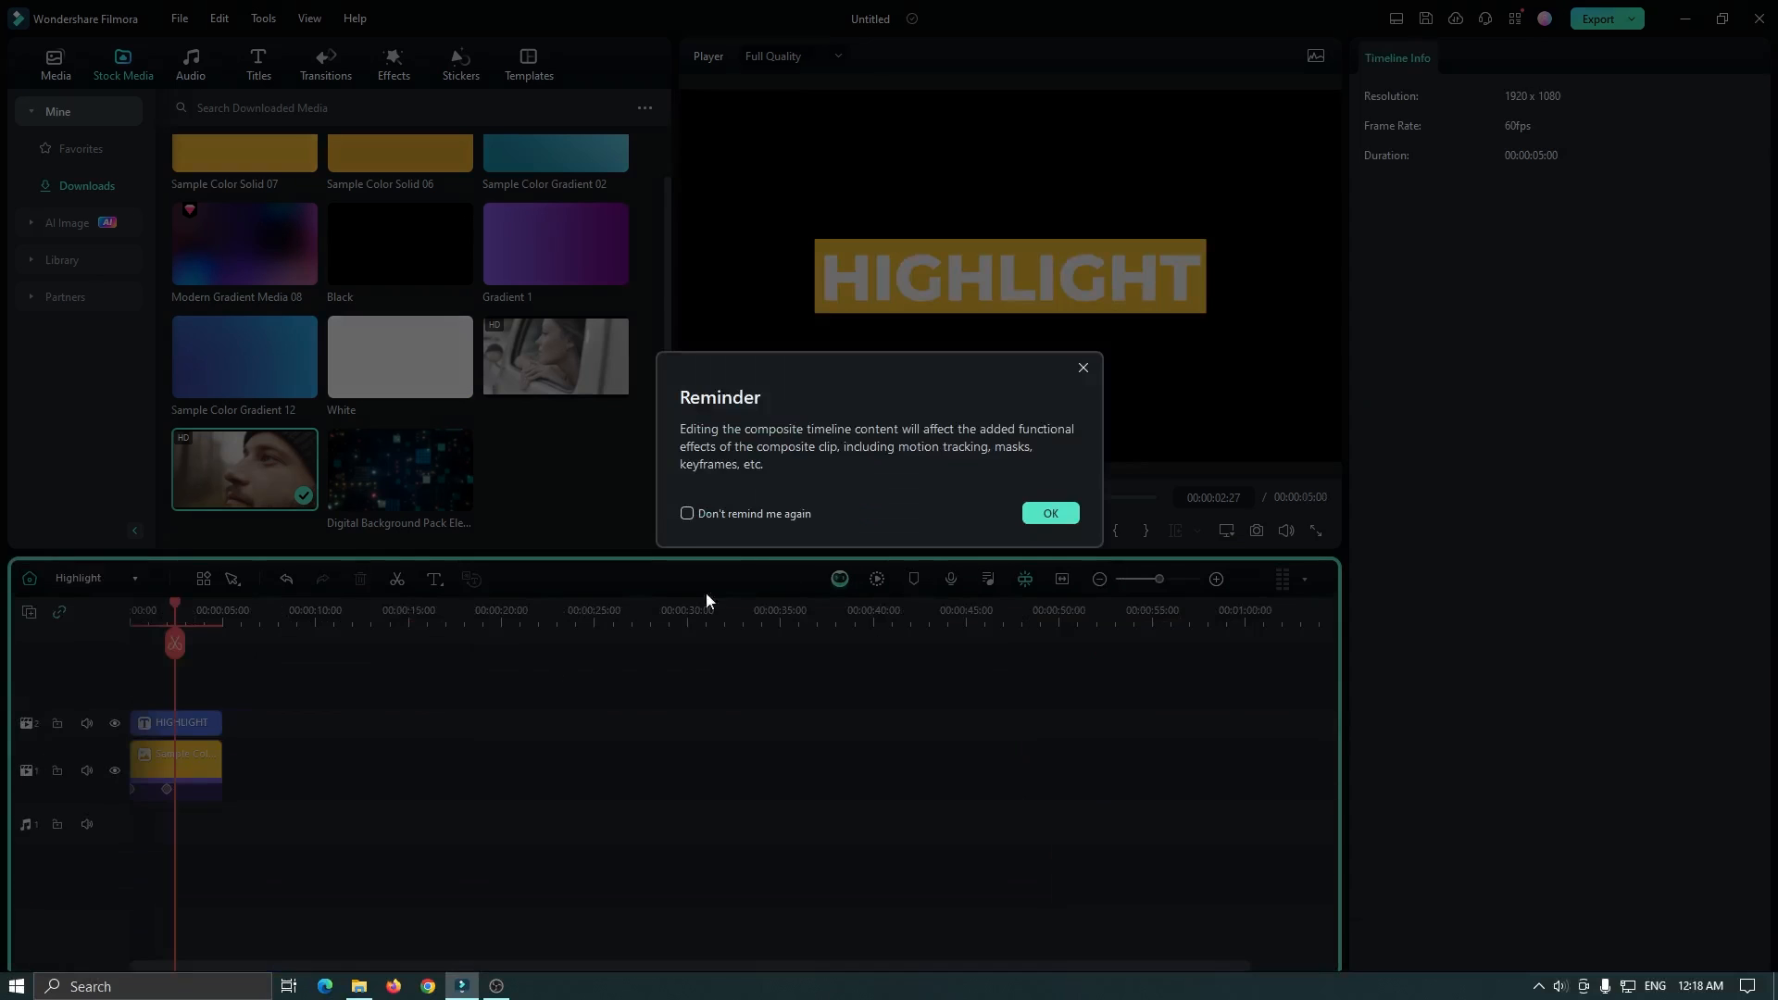
Dismiss the reminder and change the title text to MR MAHMUD
click(1050, 513)
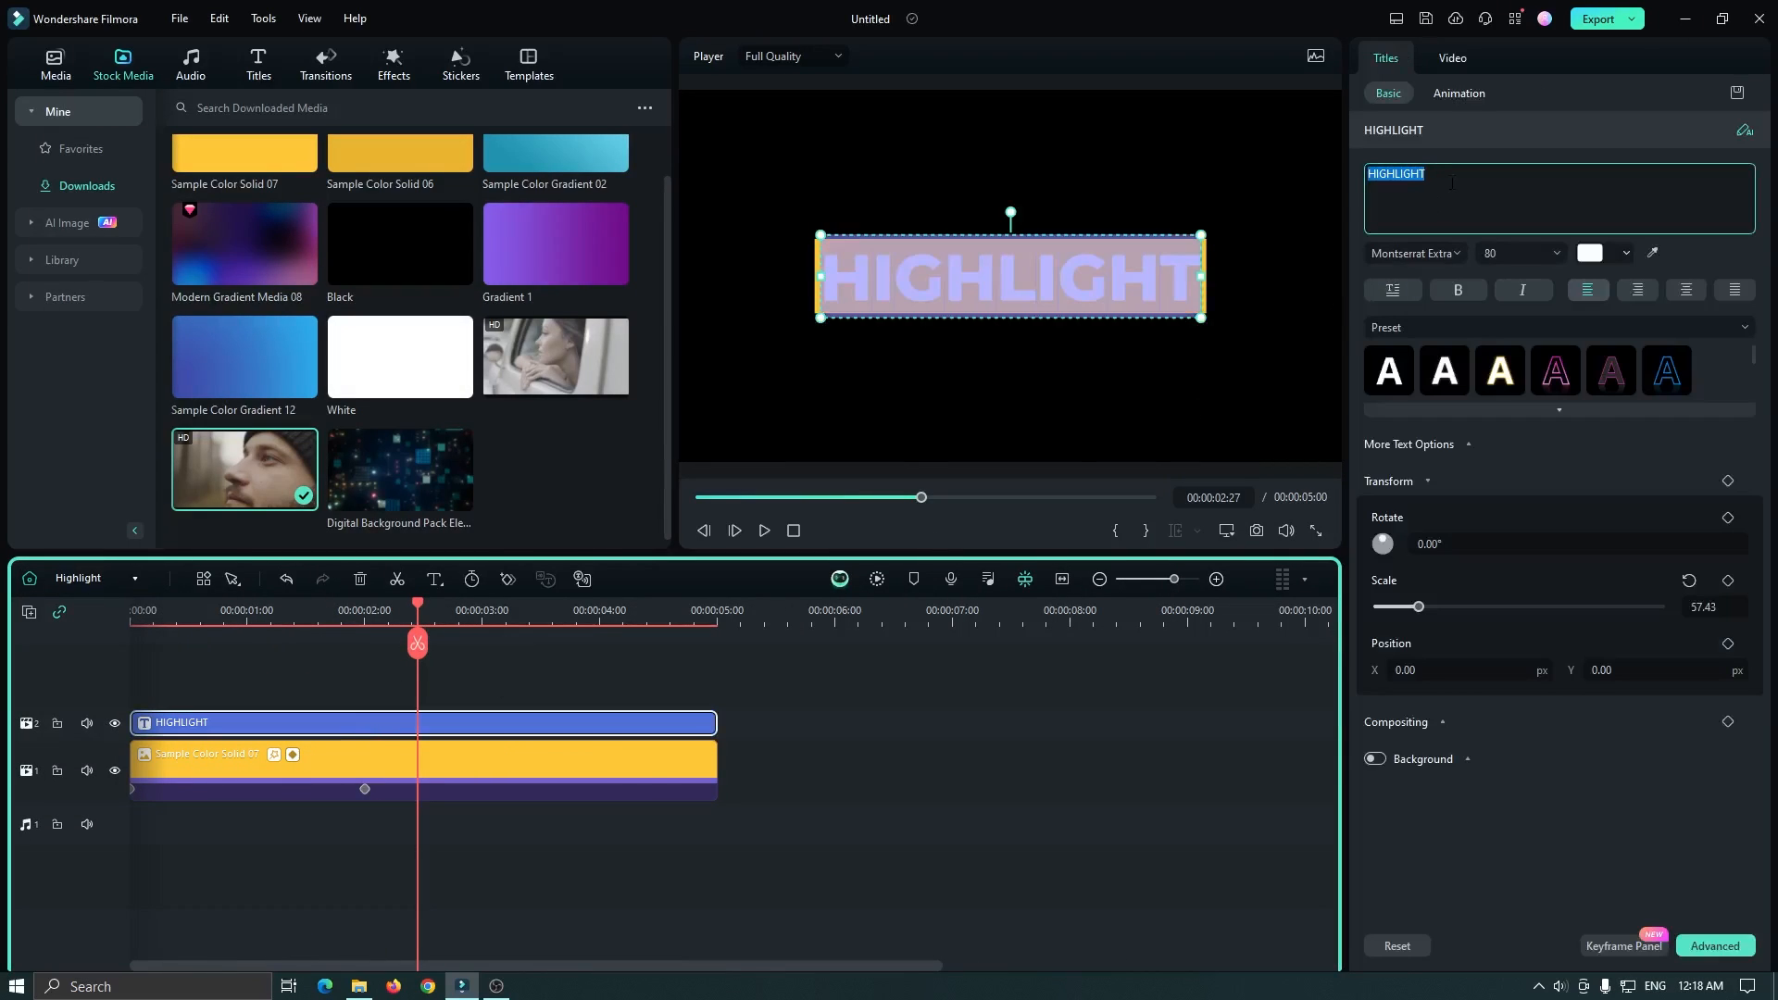
text(MR MAHMUD)
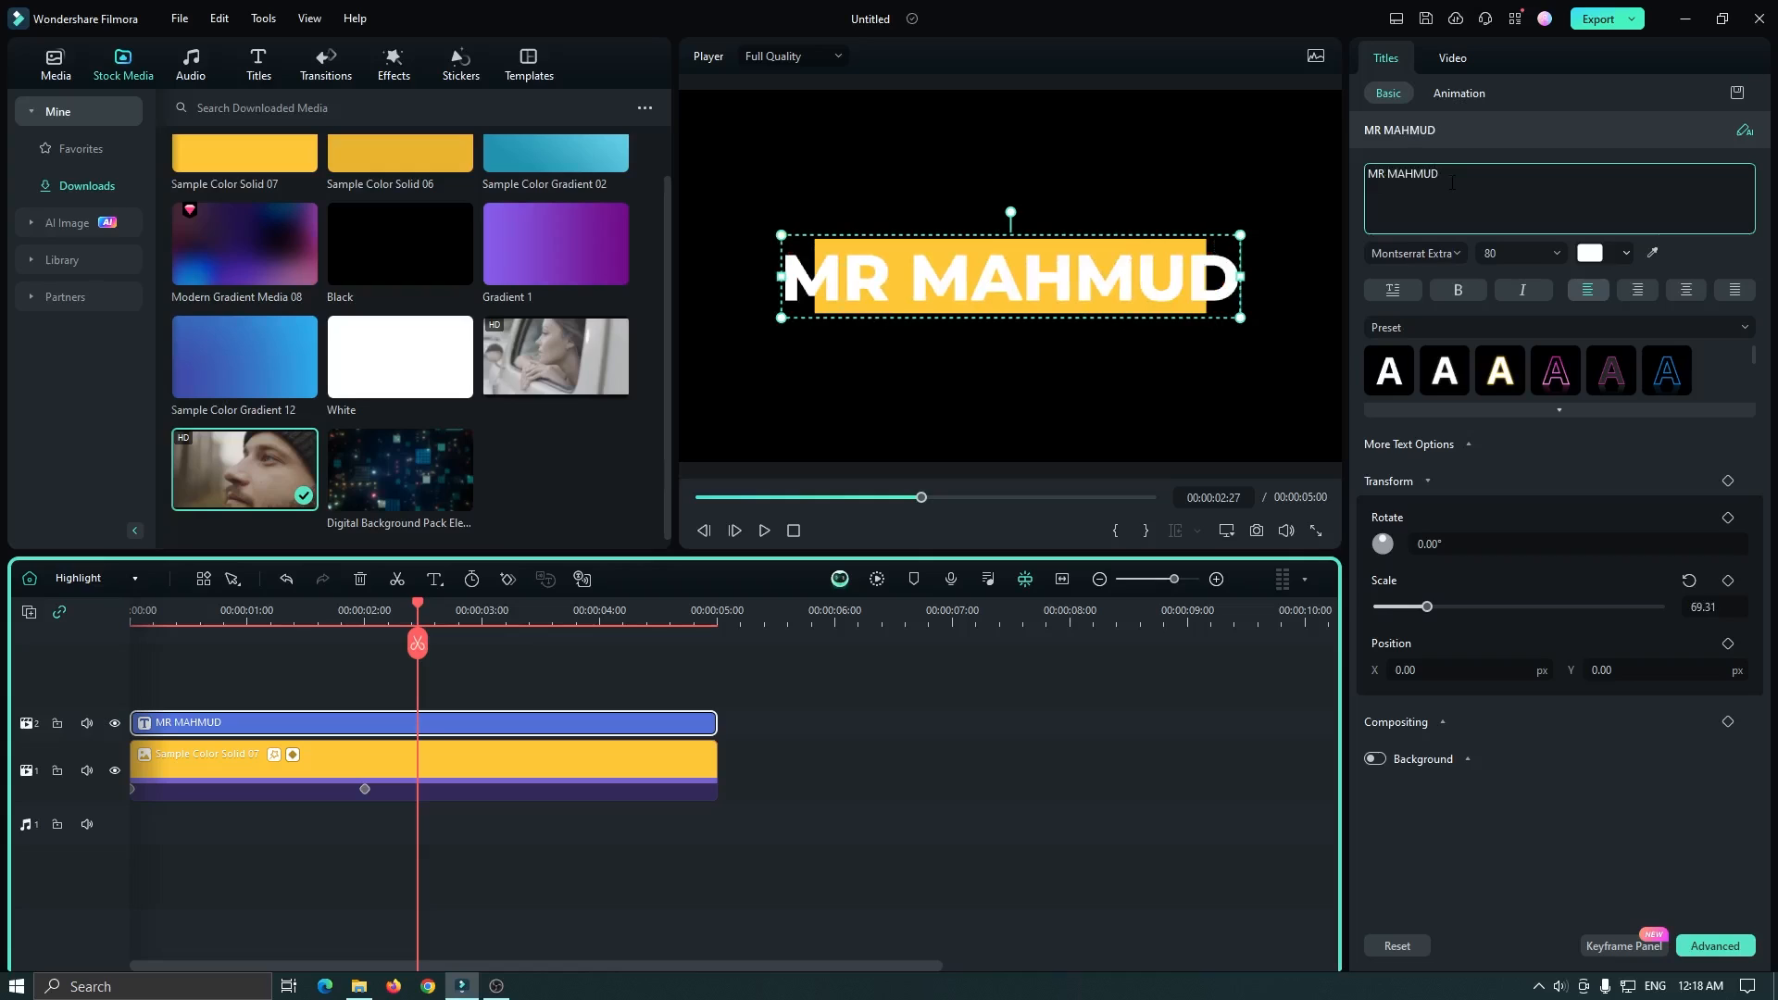
Widen the yellow box to Scale X 71.50% so it covers MR MAHMUD
click(585, 760)
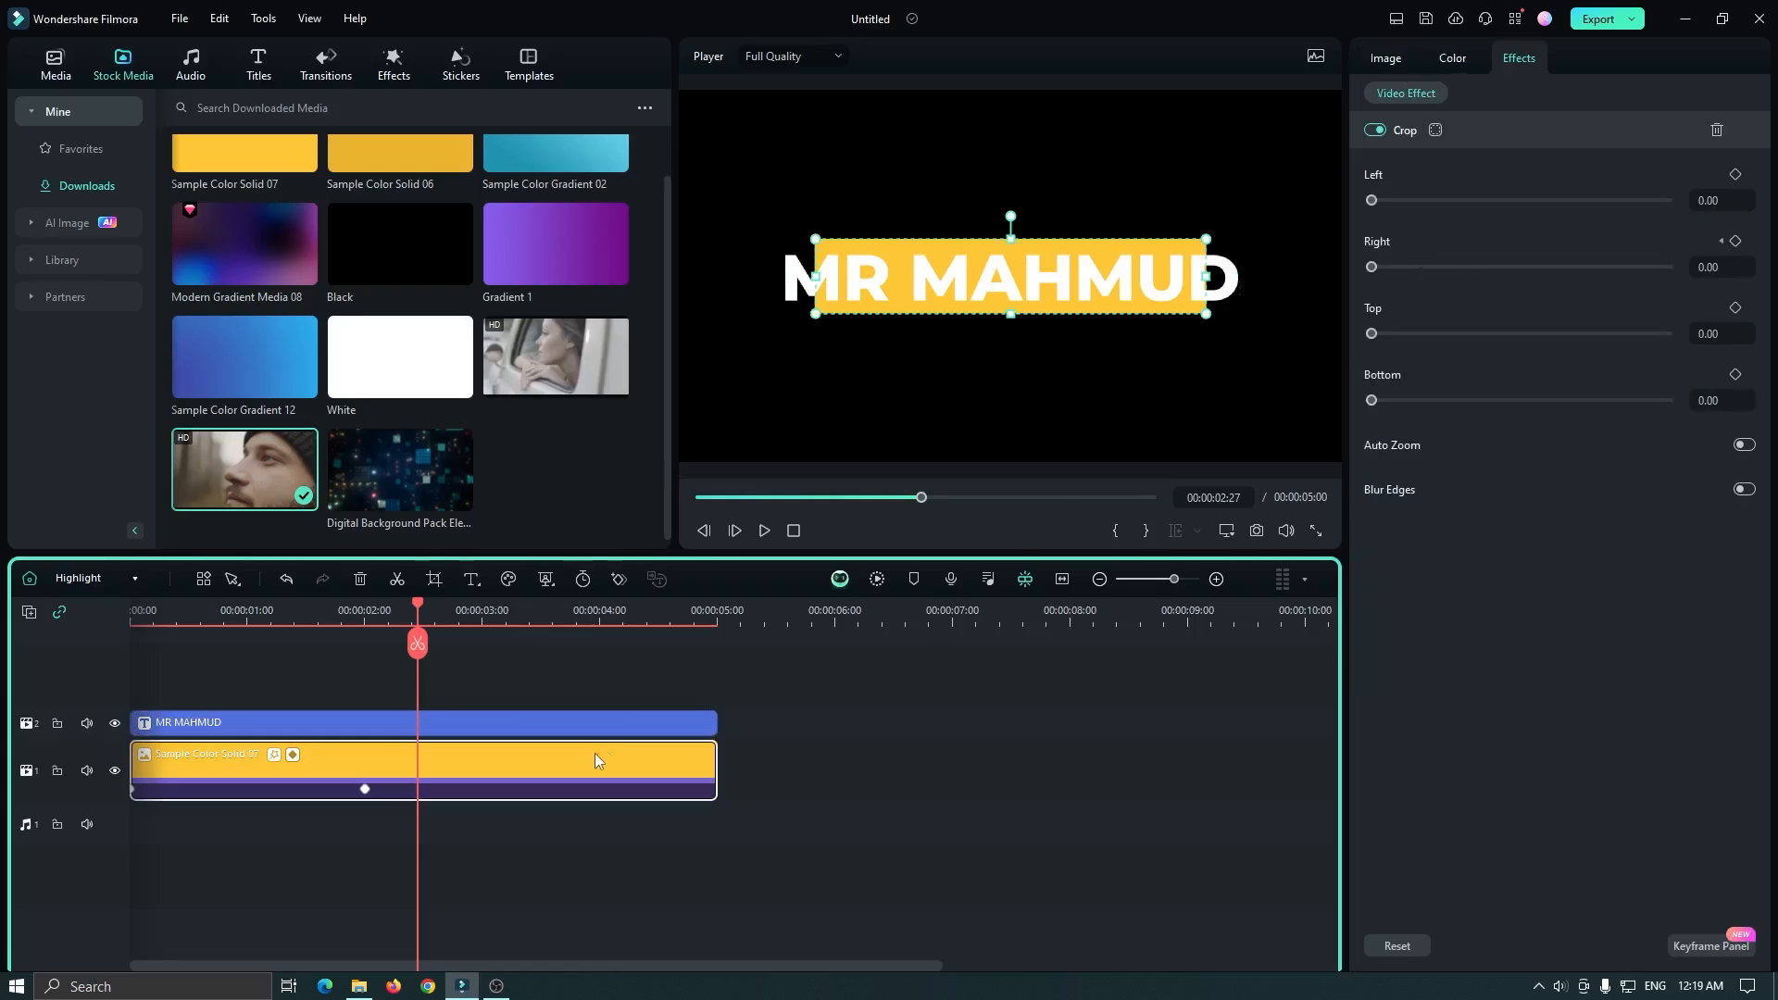
click(1385, 58)
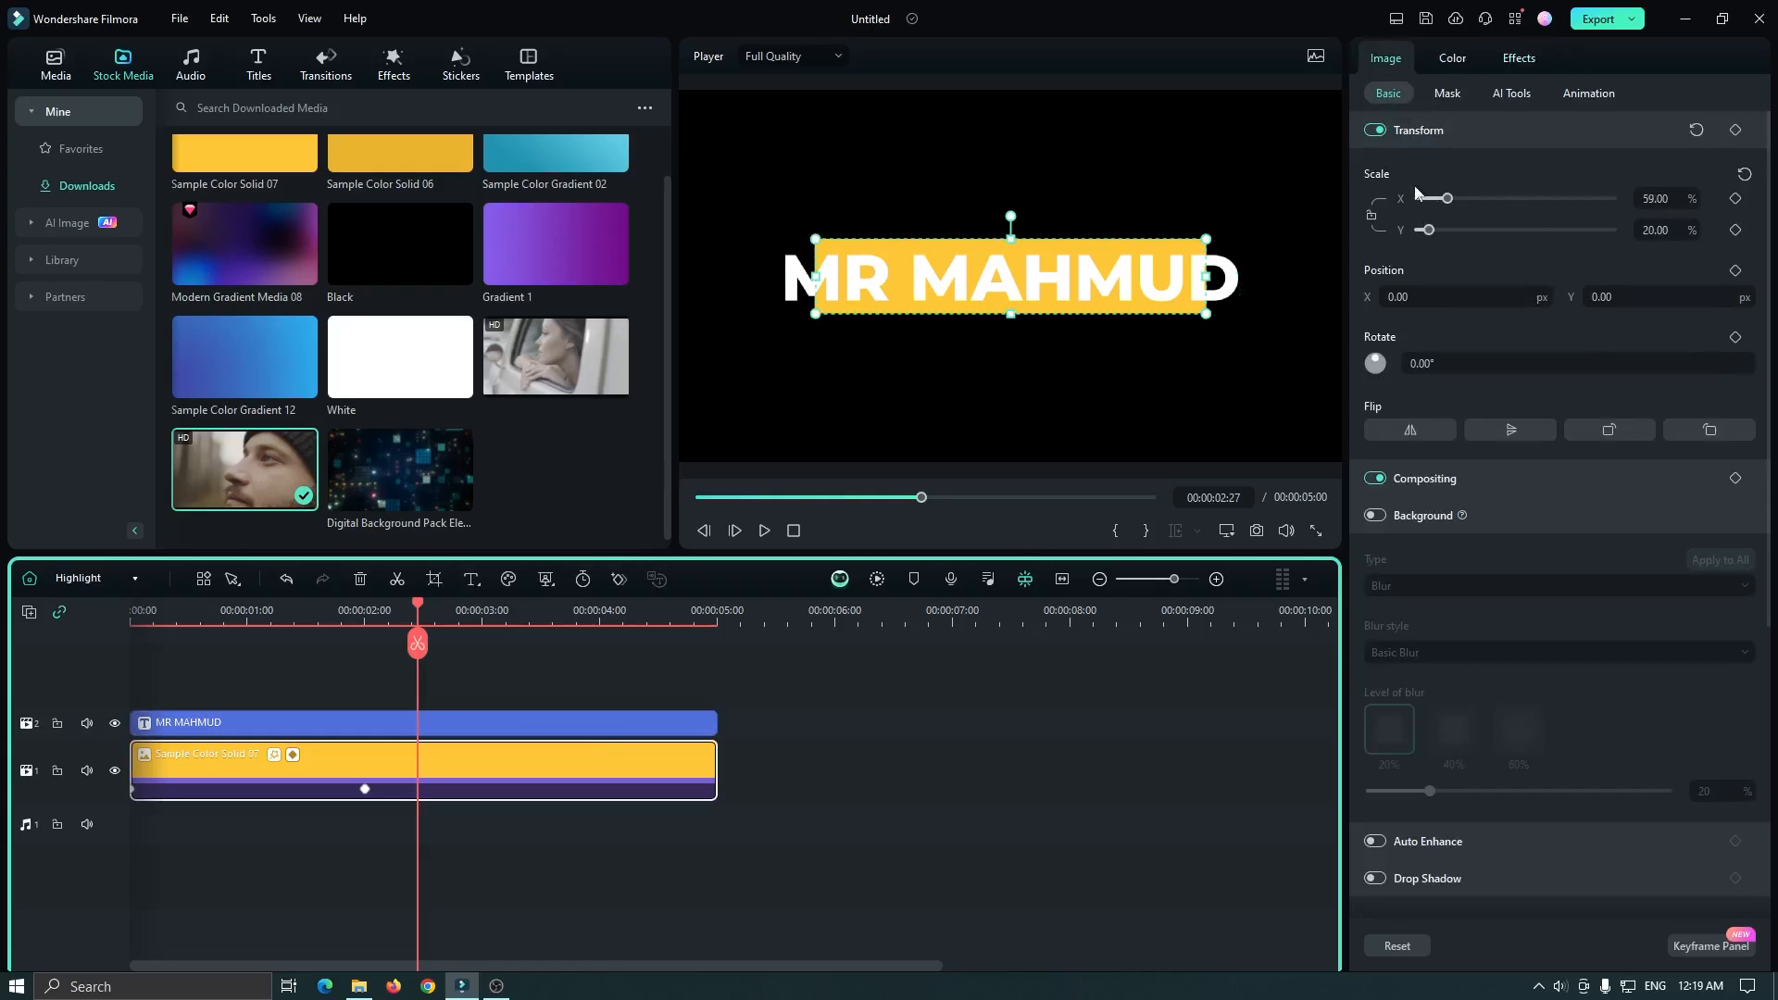
drag(1436, 198, 1447, 199)
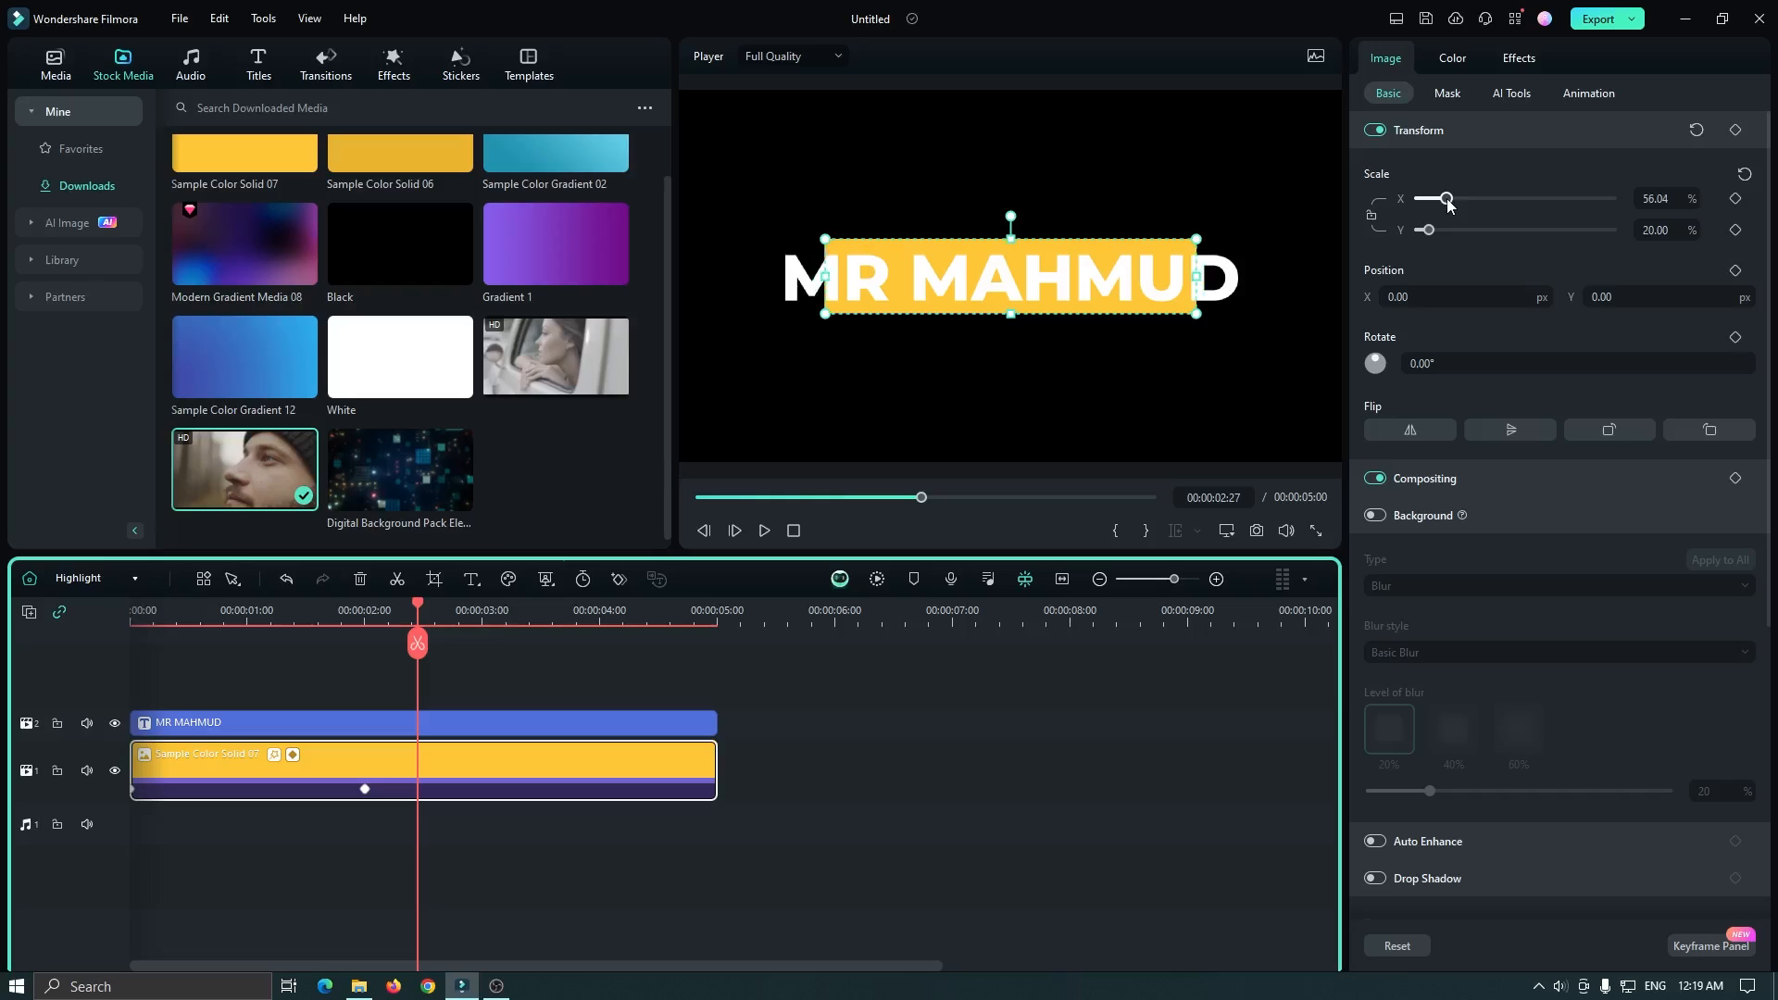
drag(1446, 198, 1456, 198)
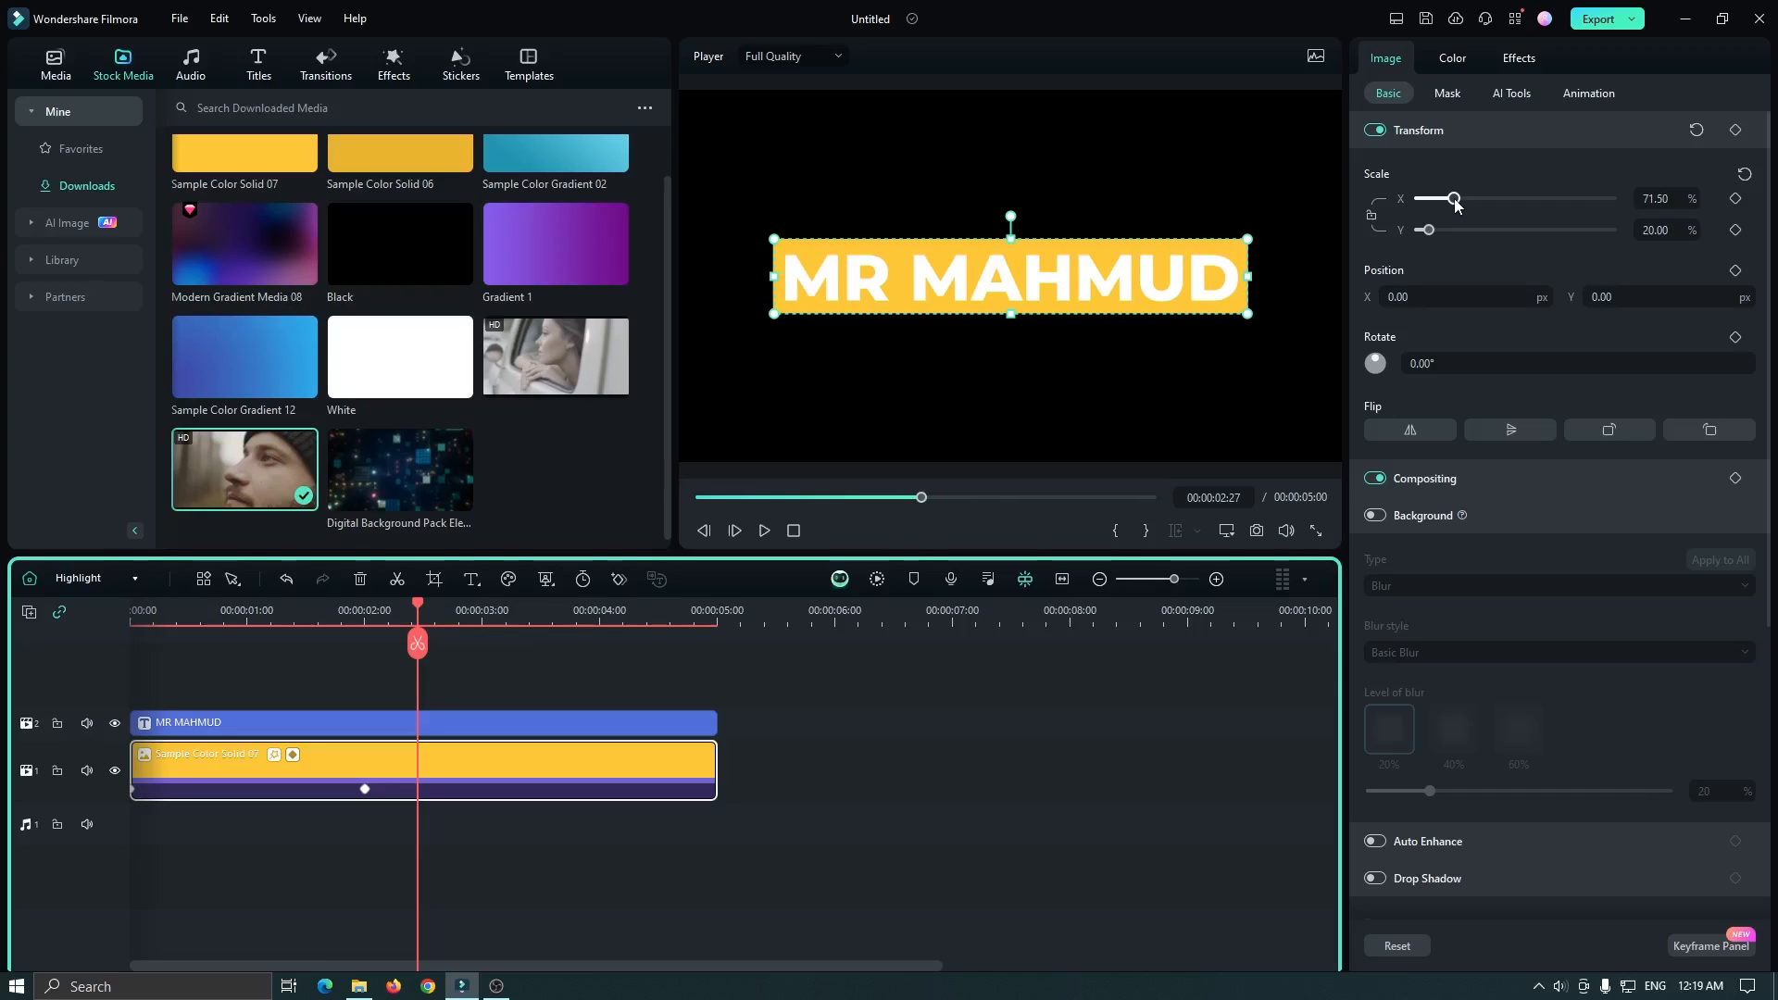
mouse_move(440, 718)
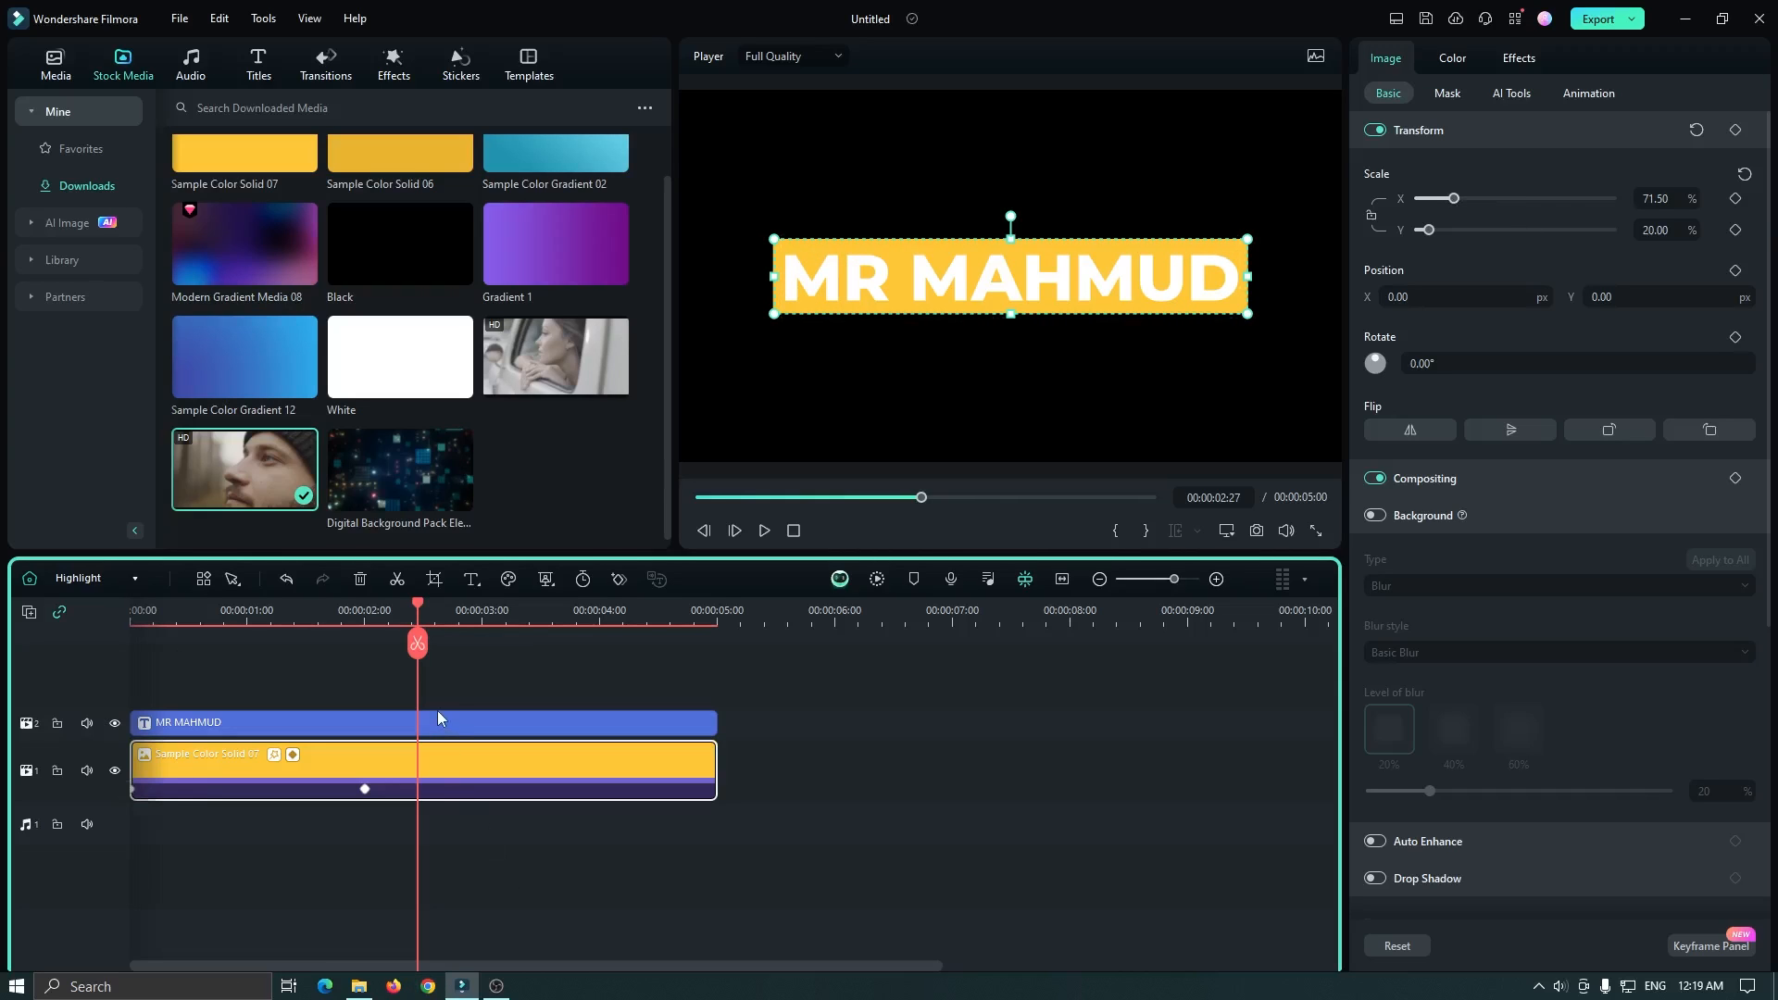
Switch back to the Main Timeline and play the highlight wipe over the man's face video
click(96, 578)
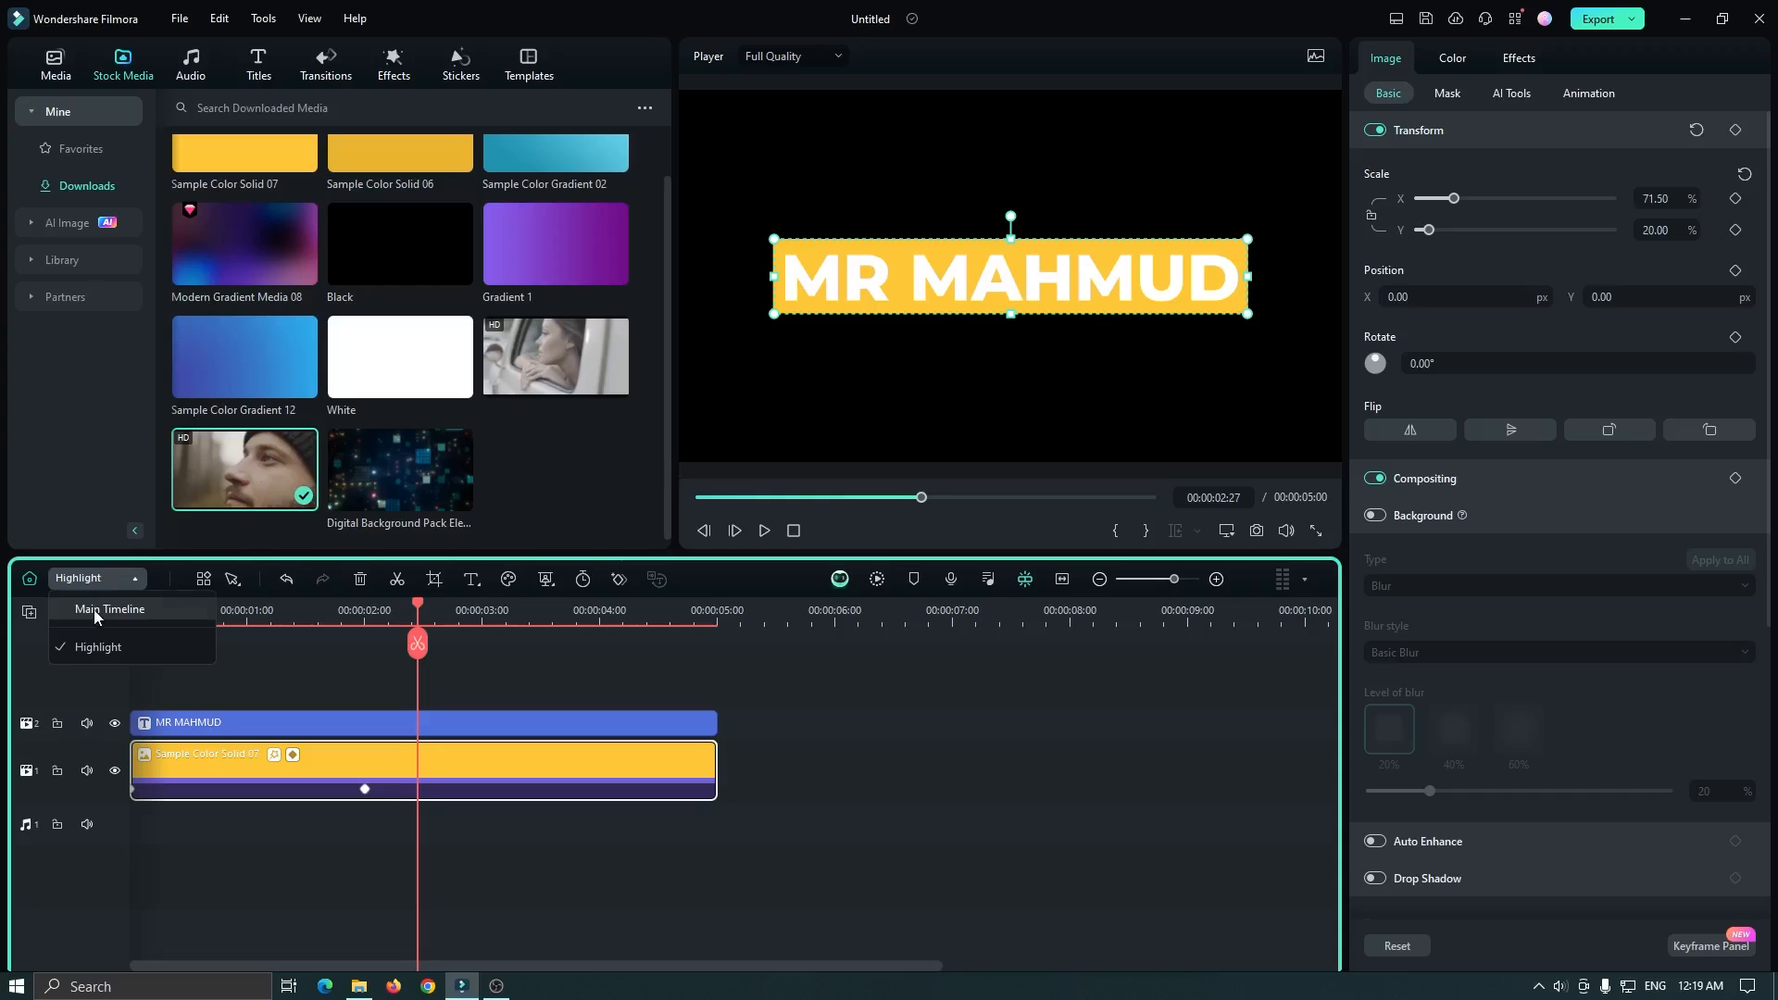
click(109, 607)
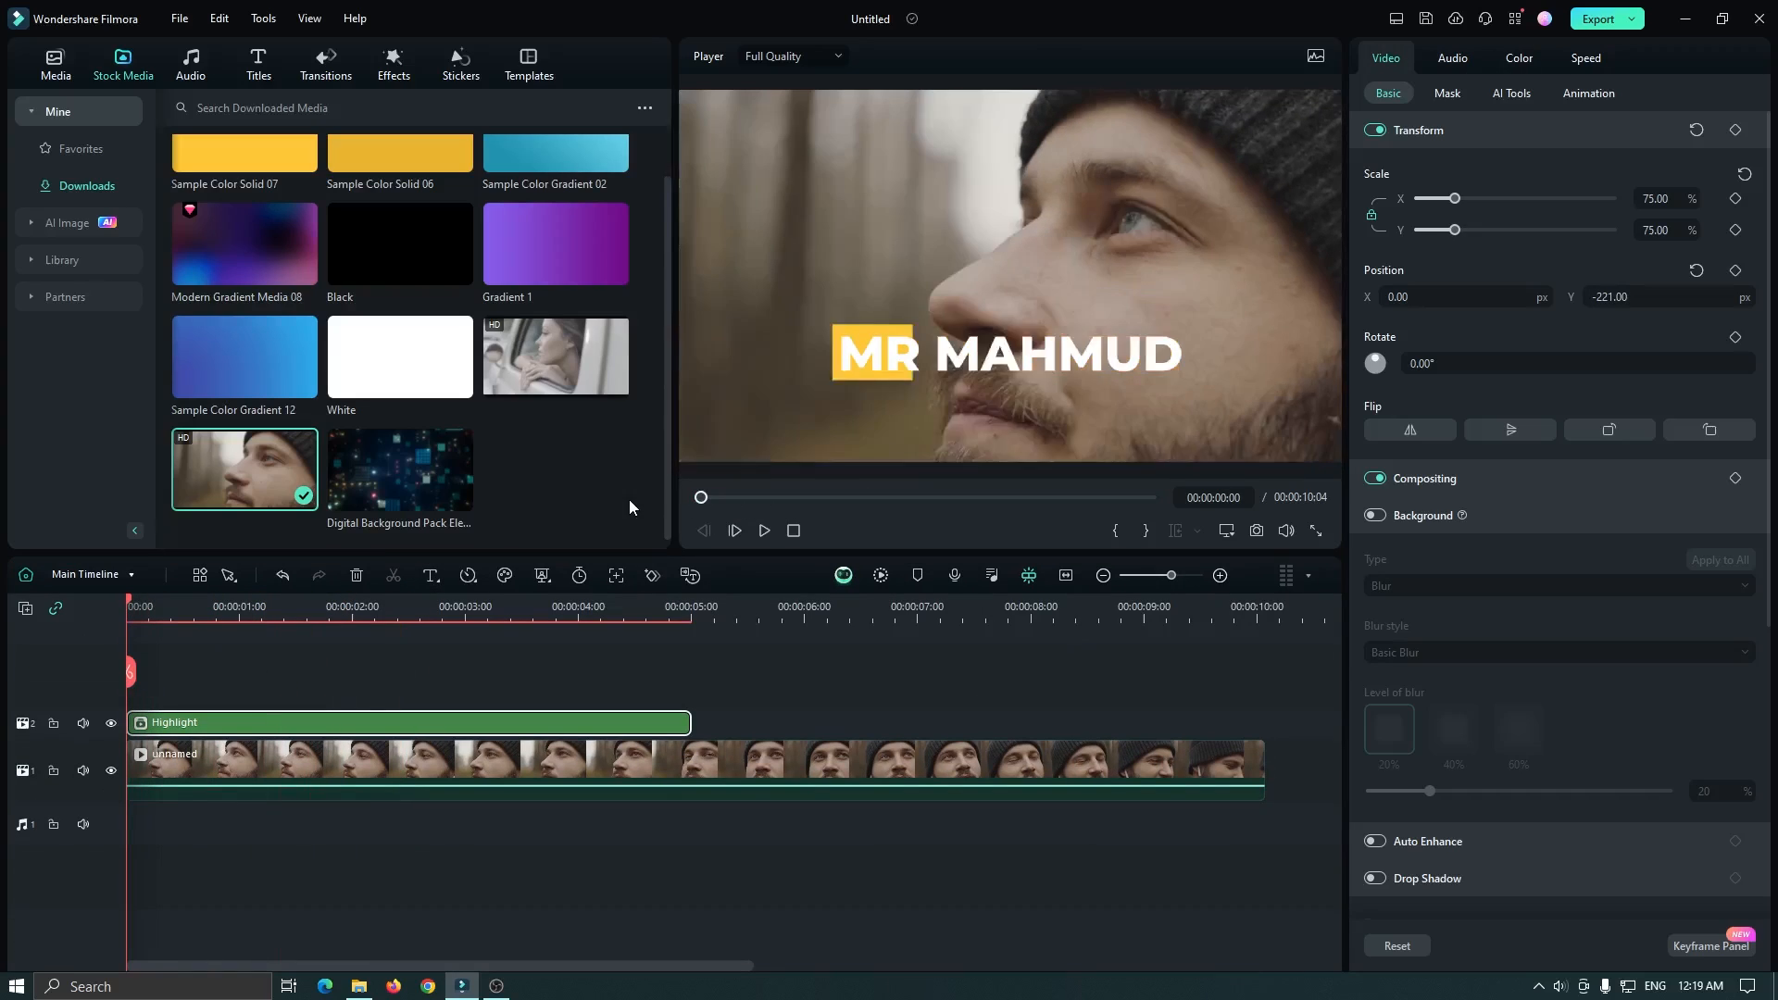
click(763, 529)
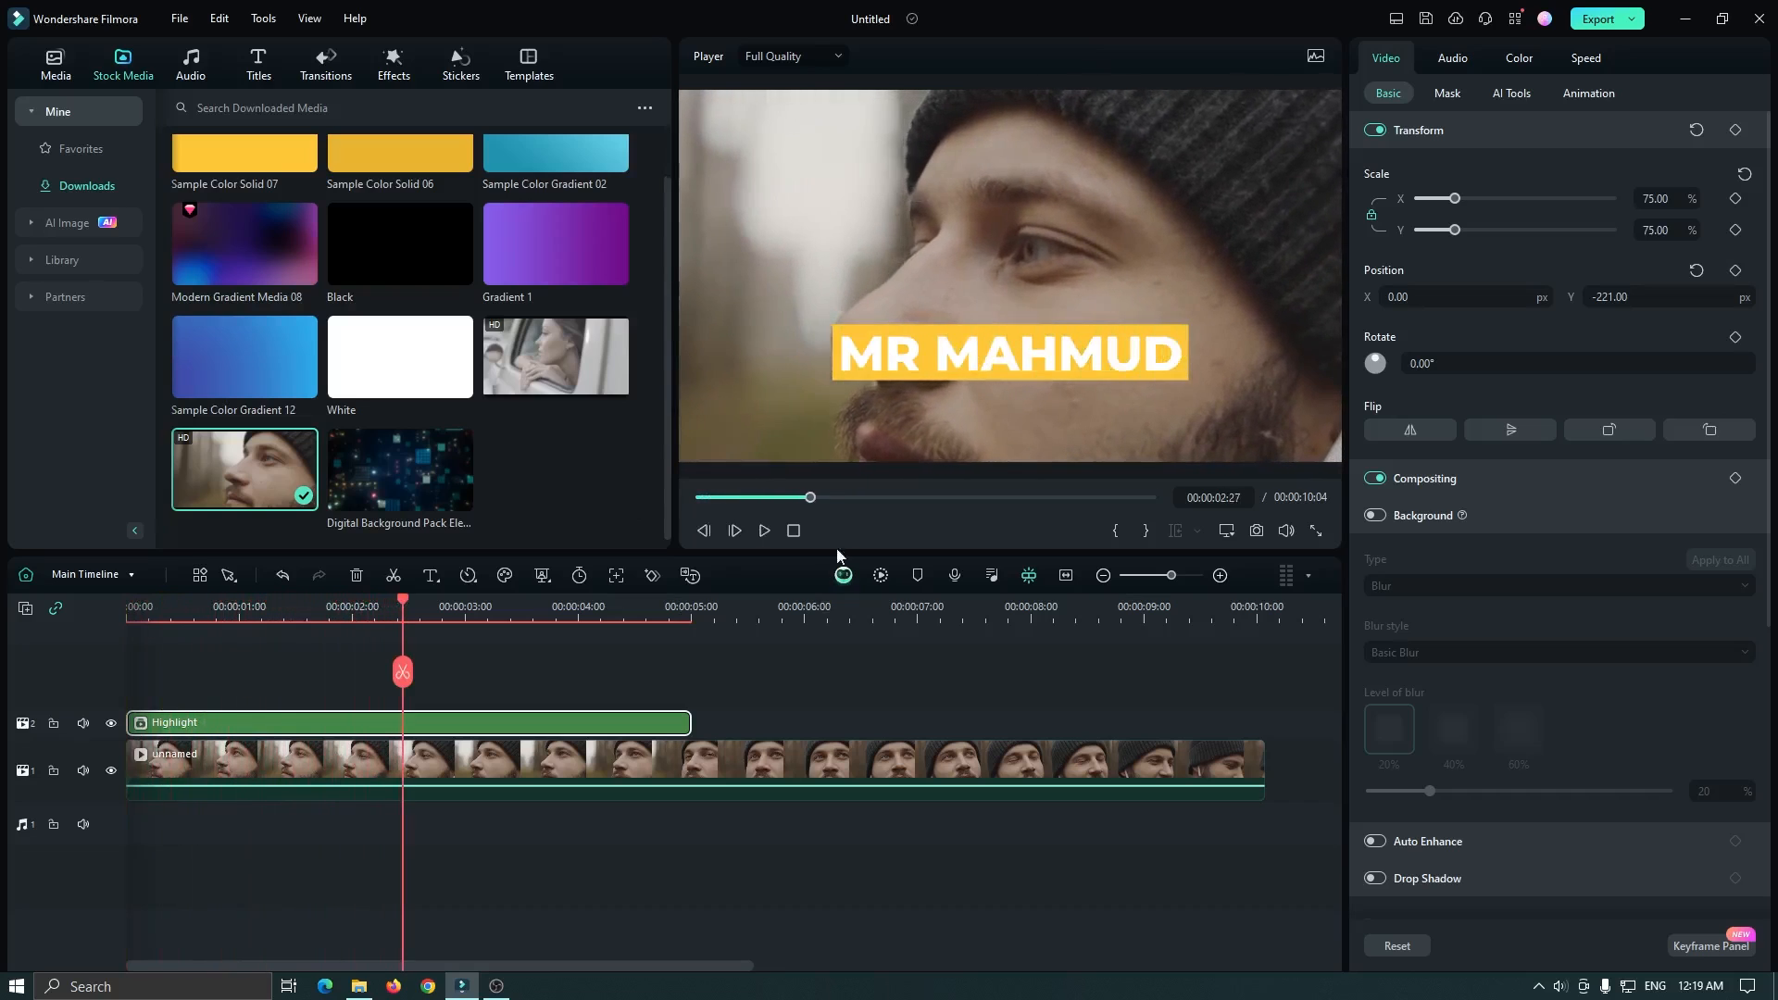
click(763, 529)
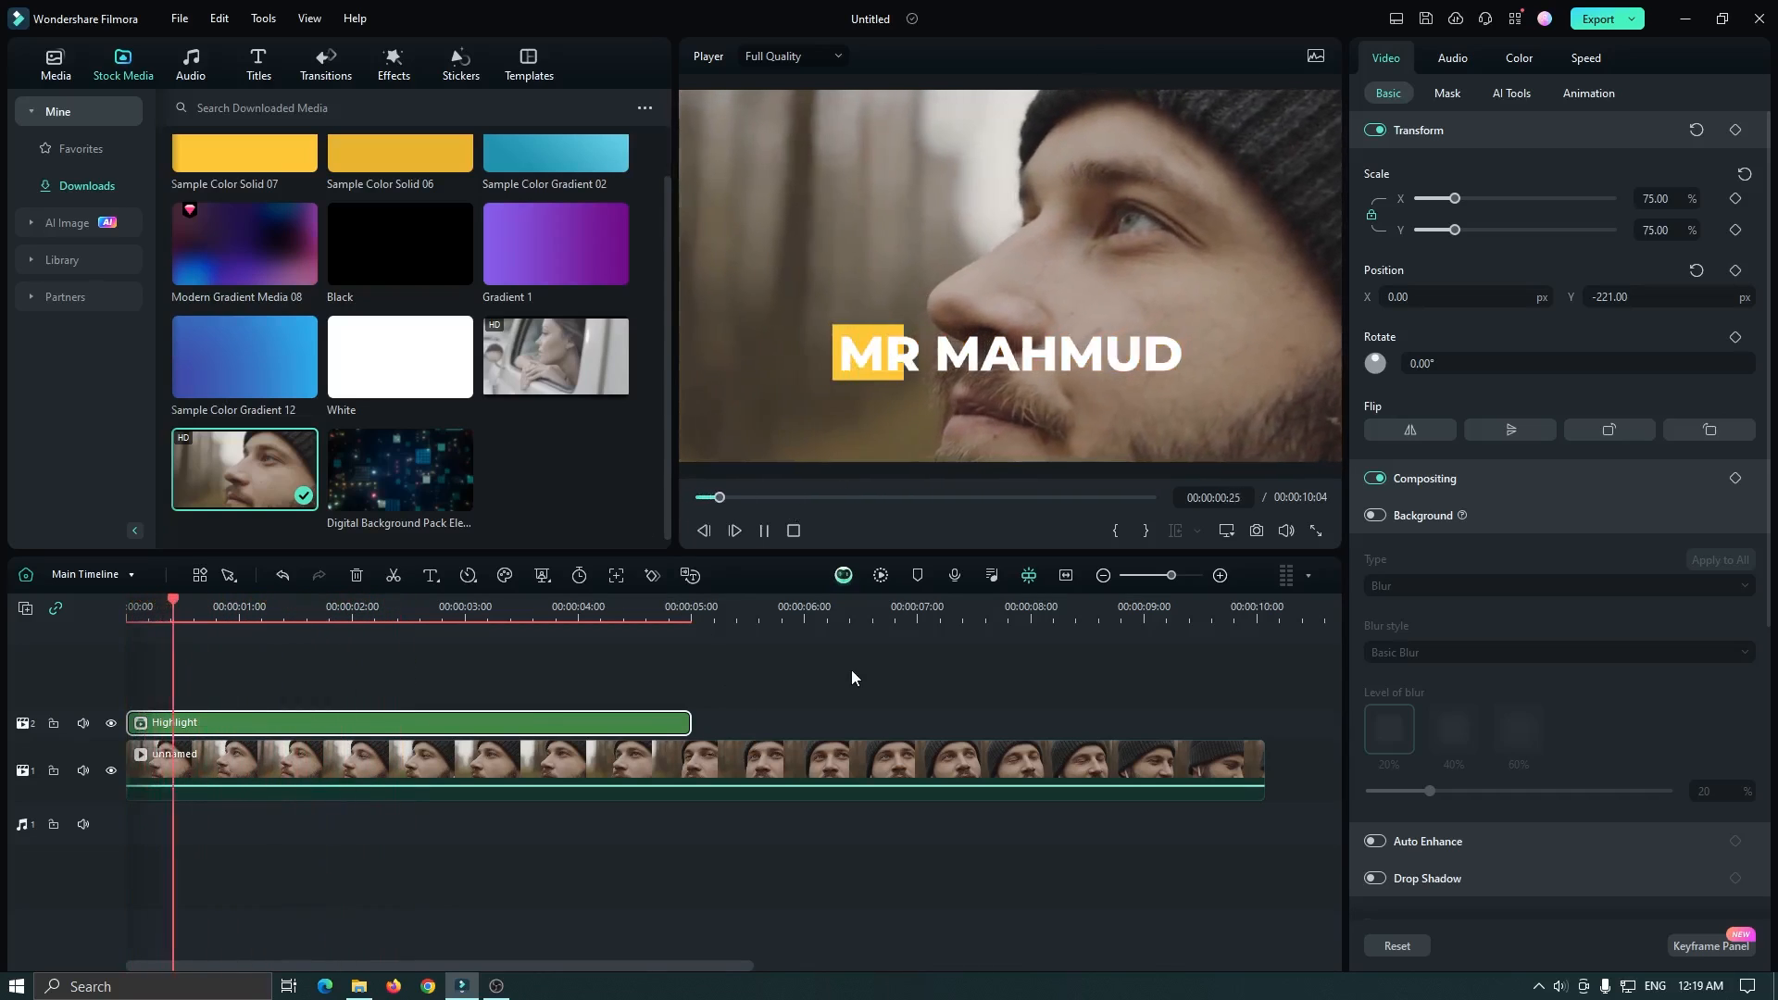